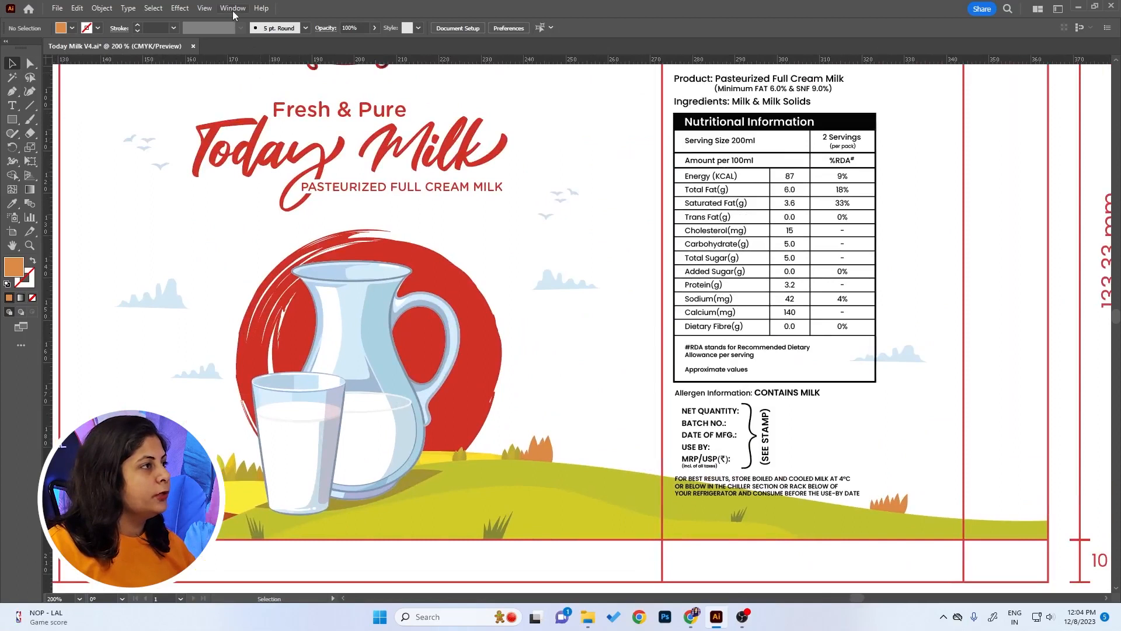
Add a second window of the Today Milk label and tile both views side by side.
left_click(233, 8)
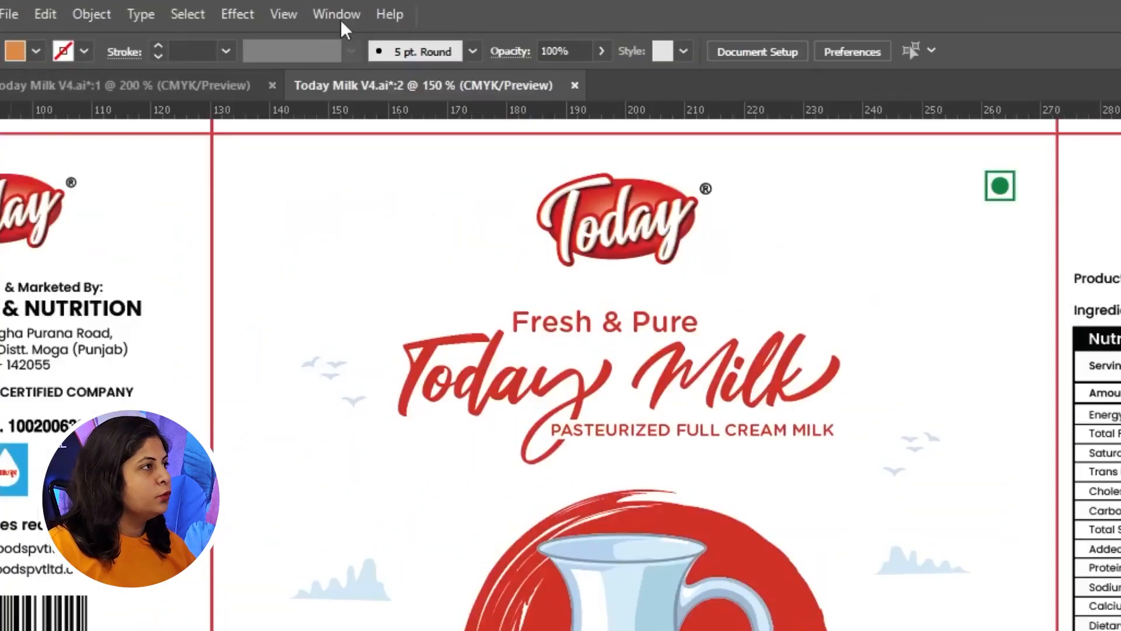
left_click(337, 14)
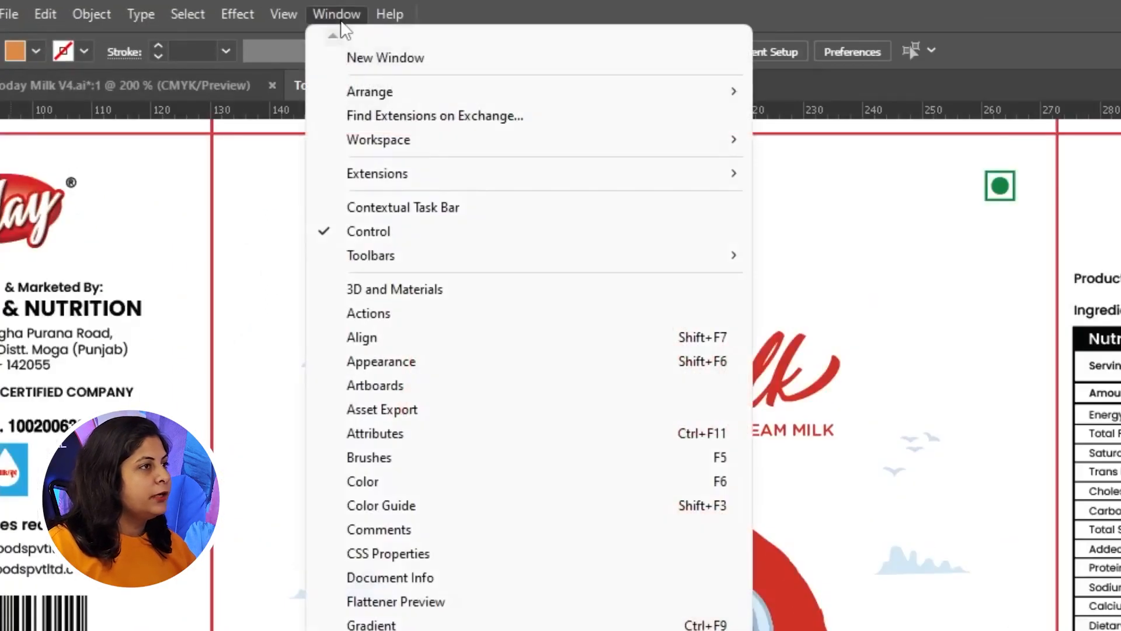
mouse_move(370, 92)
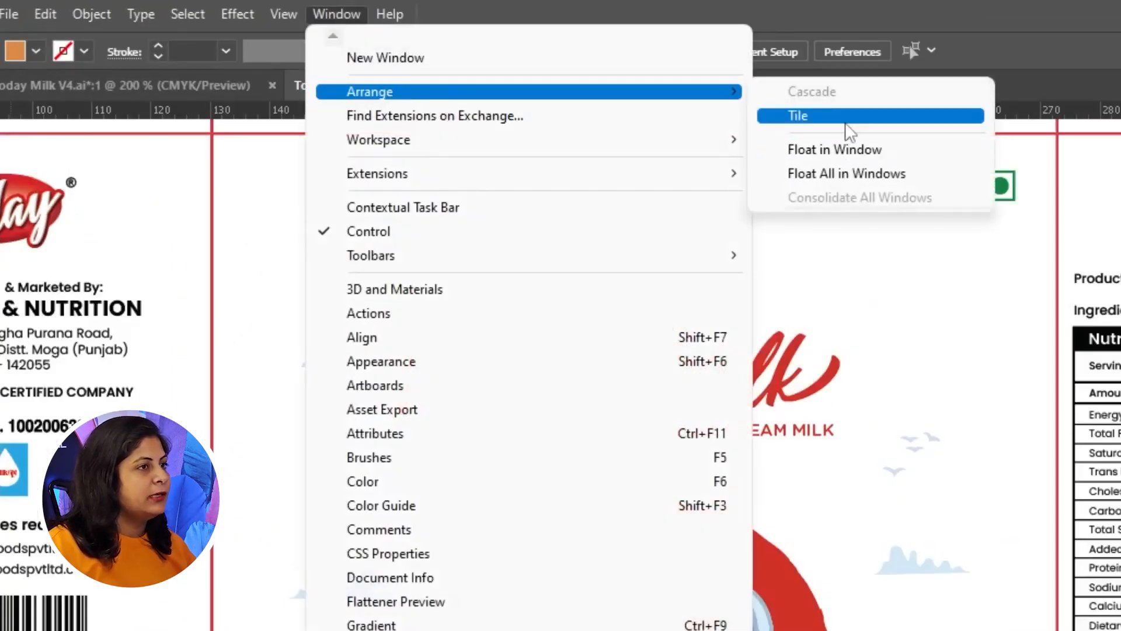
left_click(798, 115)
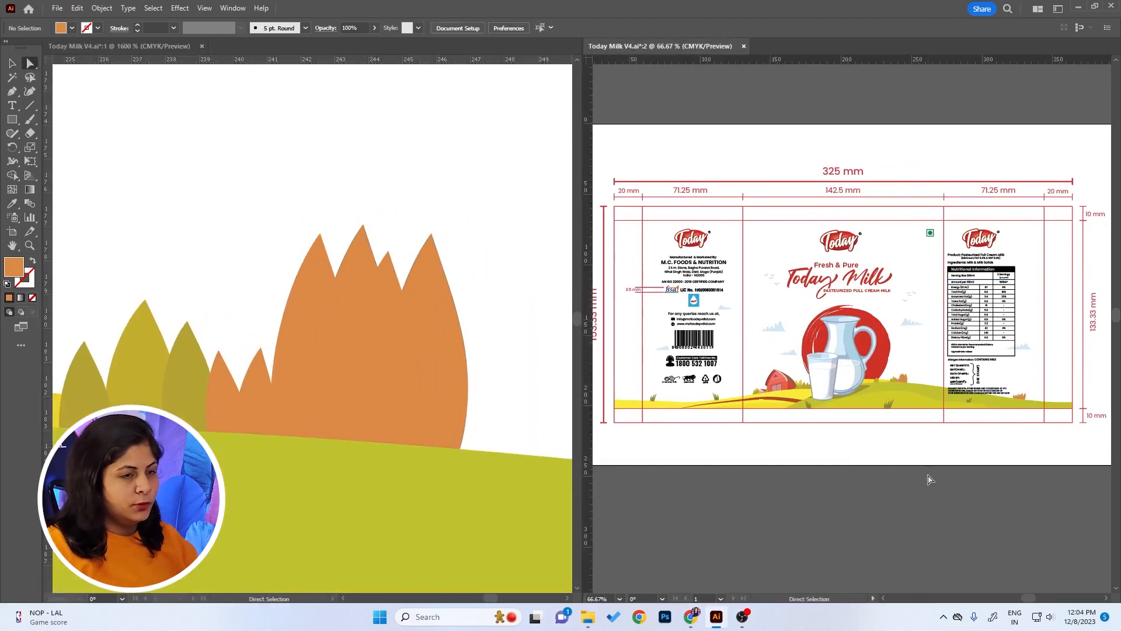
mouse_move(924, 387)
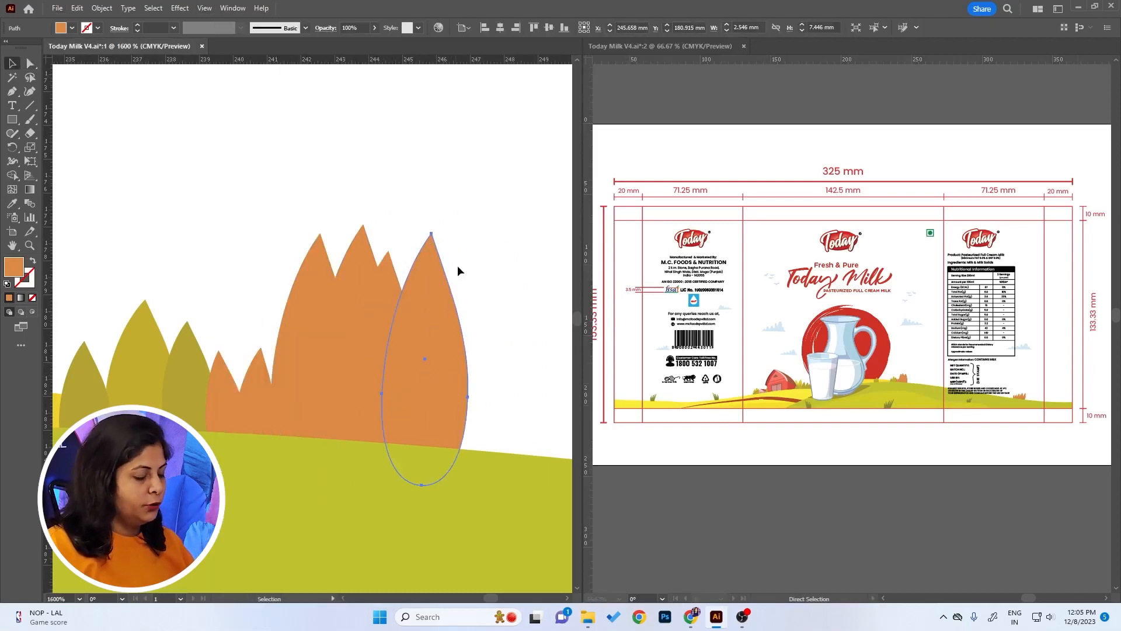
mouse_move(480, 245)
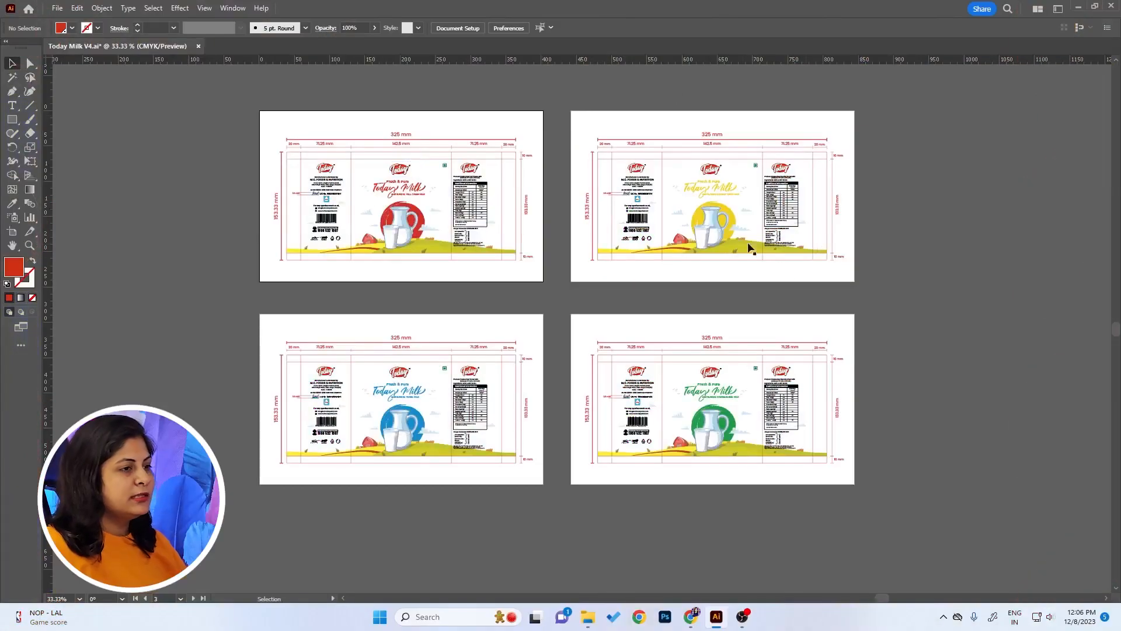
mouse_move(706, 249)
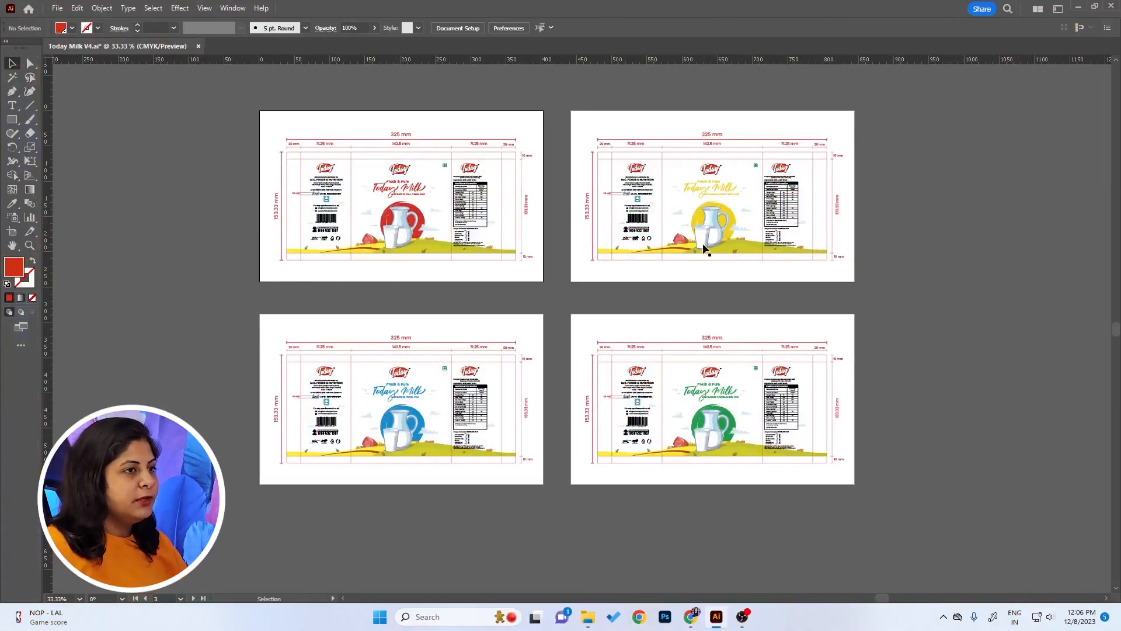
mouse_move(396, 190)
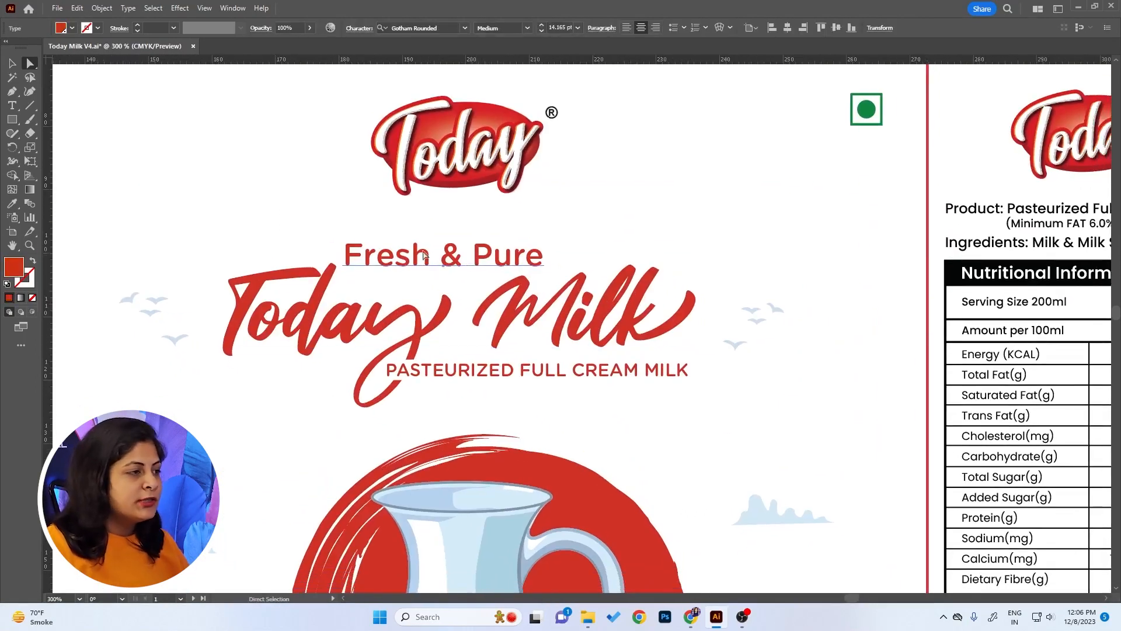
mouse_move(515, 258)
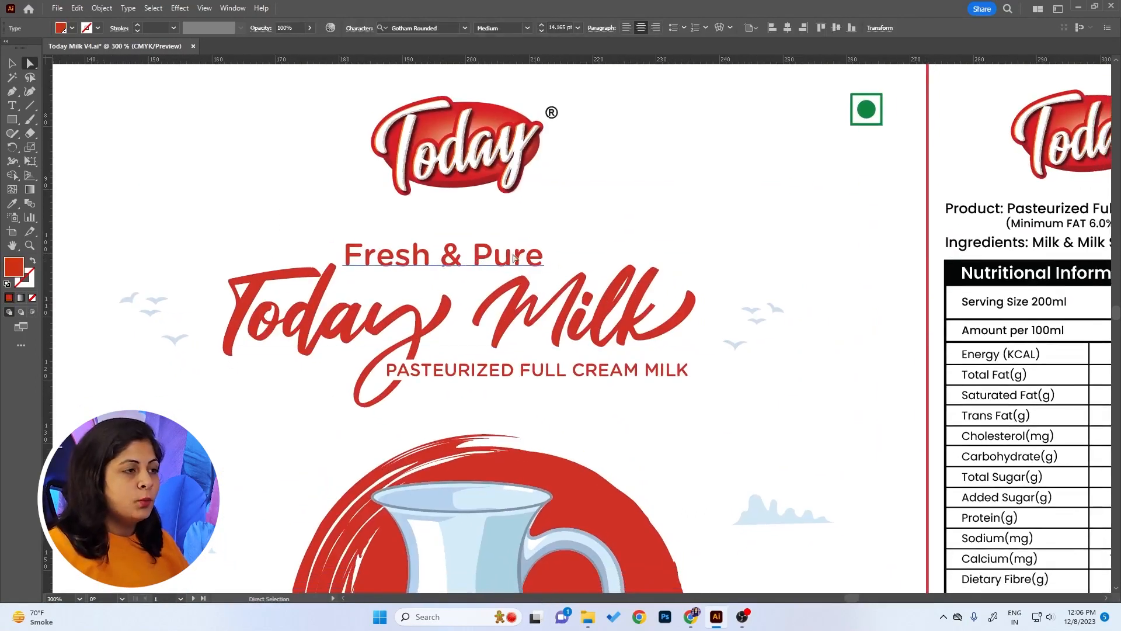
Select the Fresh & Pure text and enter 'popp' as the new font family.
left_click(458, 146)
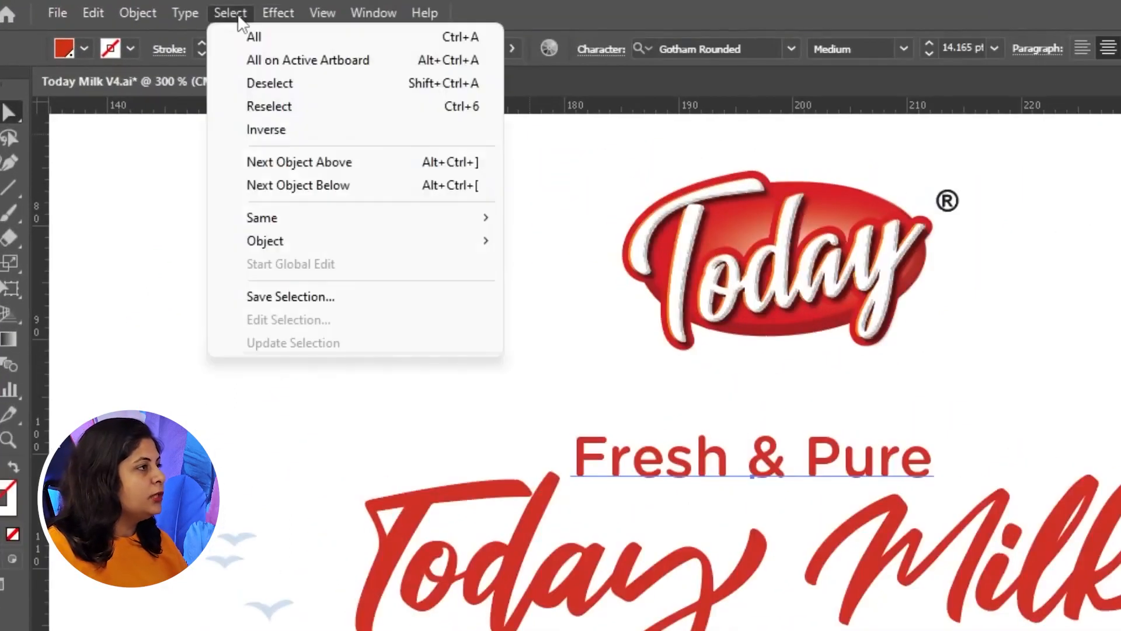
mouse_move(261, 218)
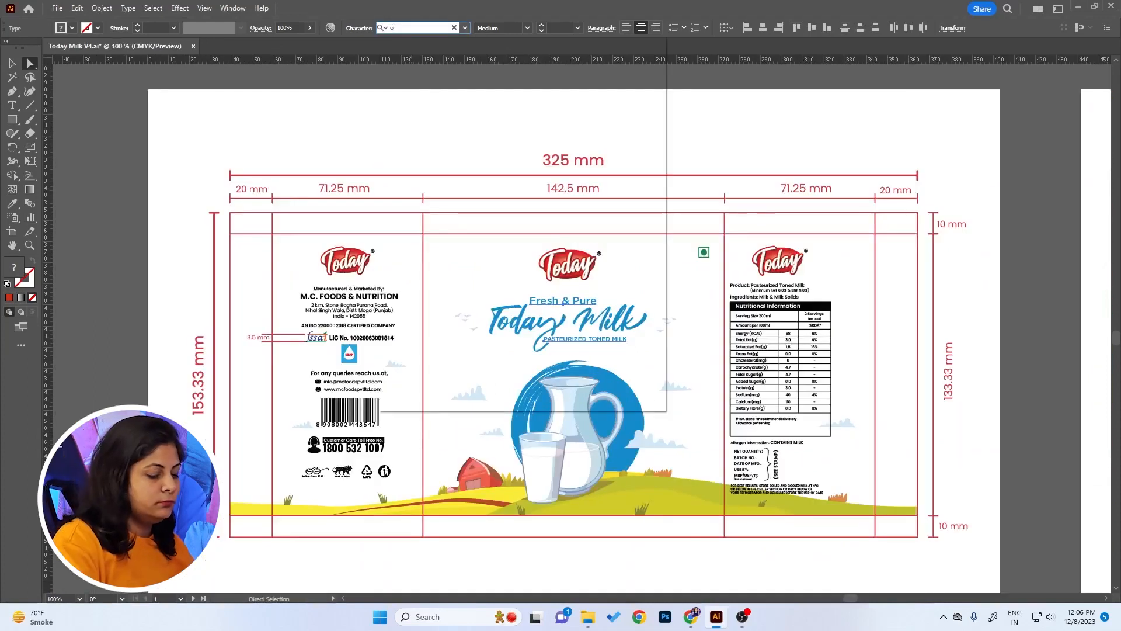
type("popp")
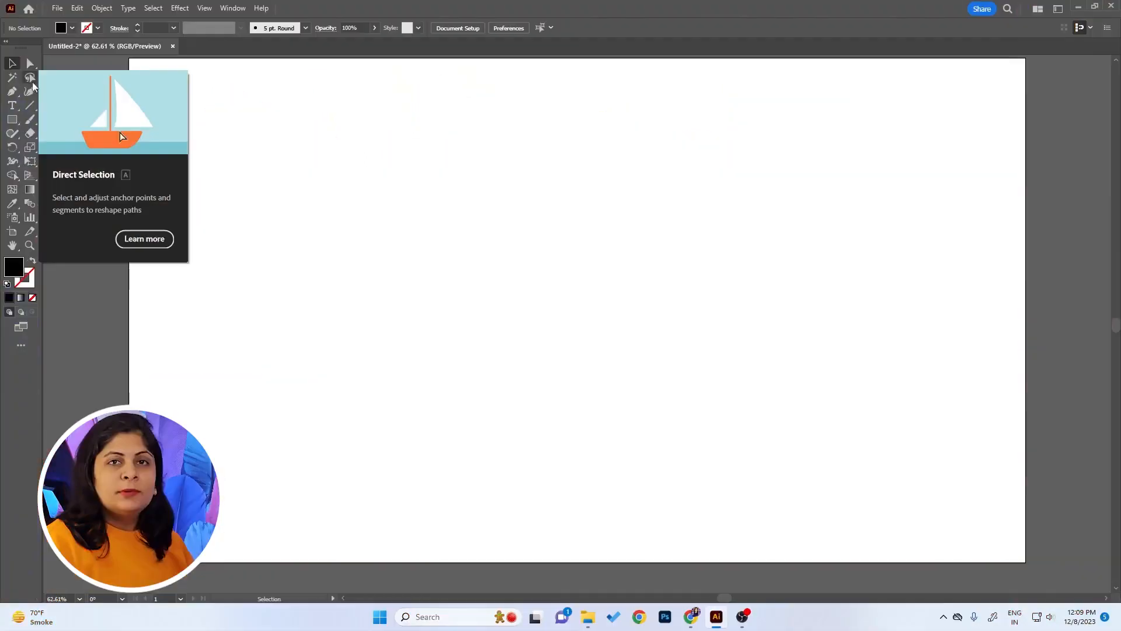
Place a Lorem ipsum placeholder text line near the centre of the blank page.
left_click(12, 105)
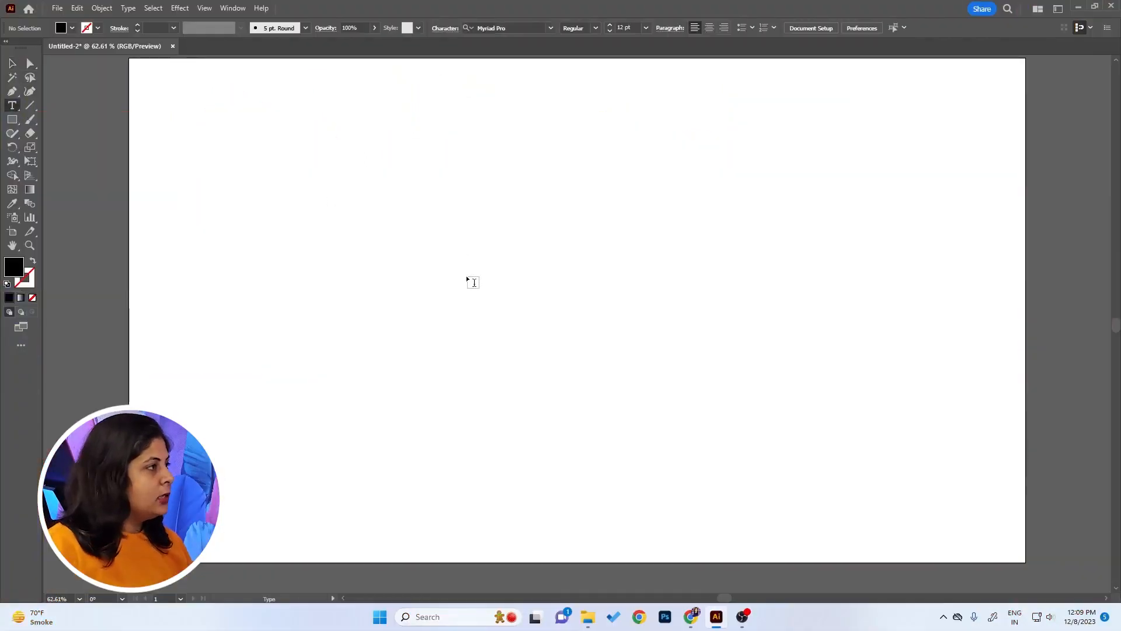
left_click(472, 282)
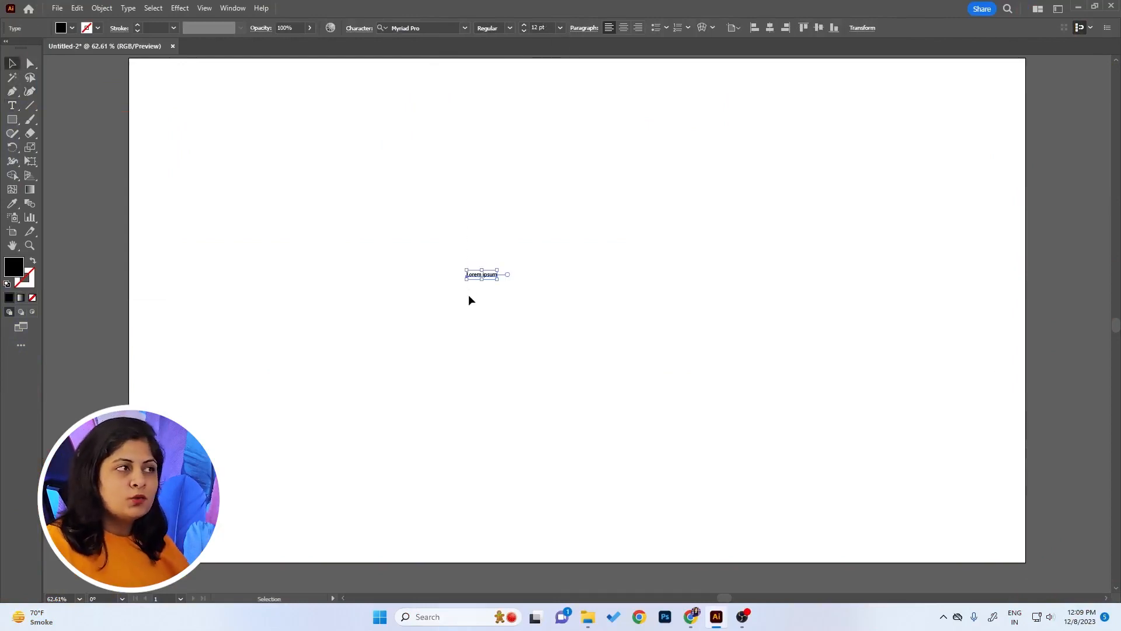
mouse_move(504, 312)
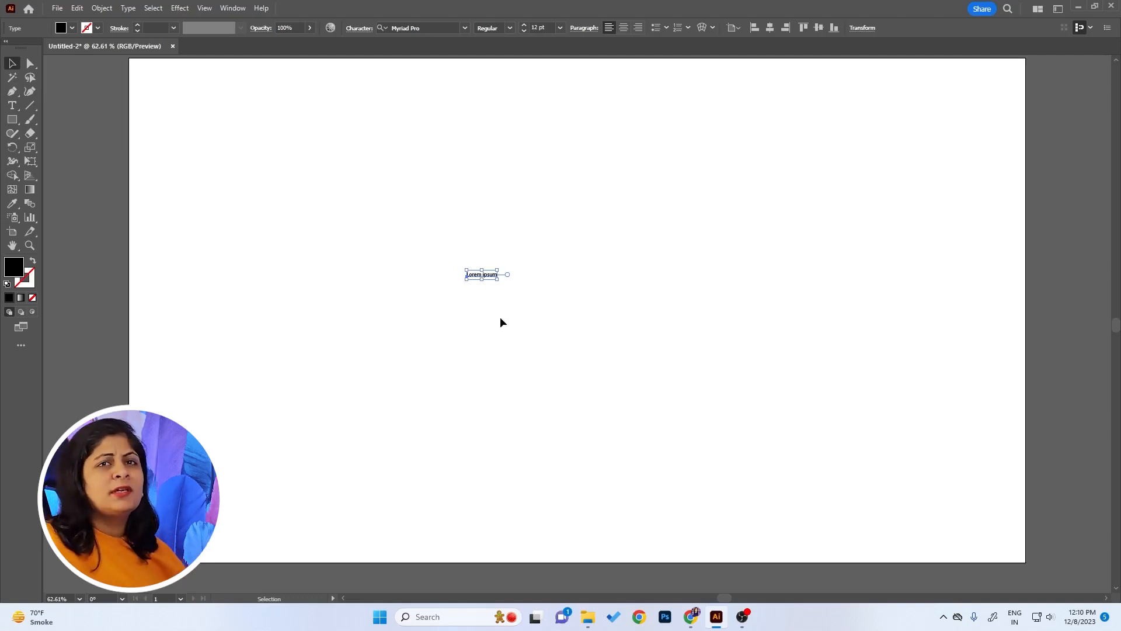
mouse_move(488, 210)
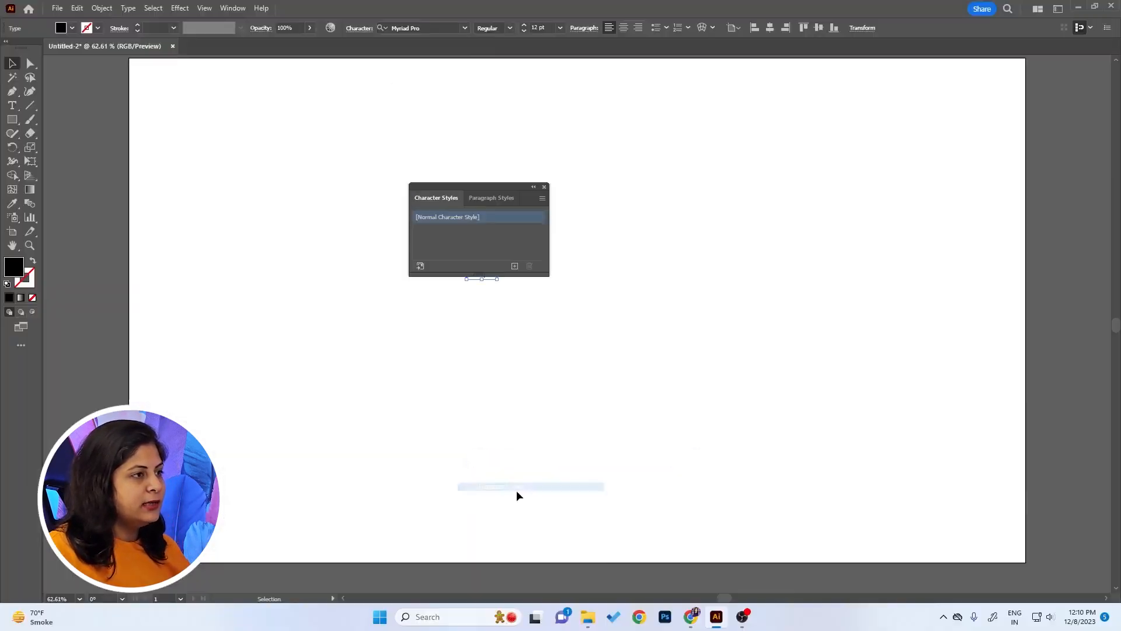
Set the Normal Character Style's font to Poppins Bold at 250 pt.
left_click(542, 197)
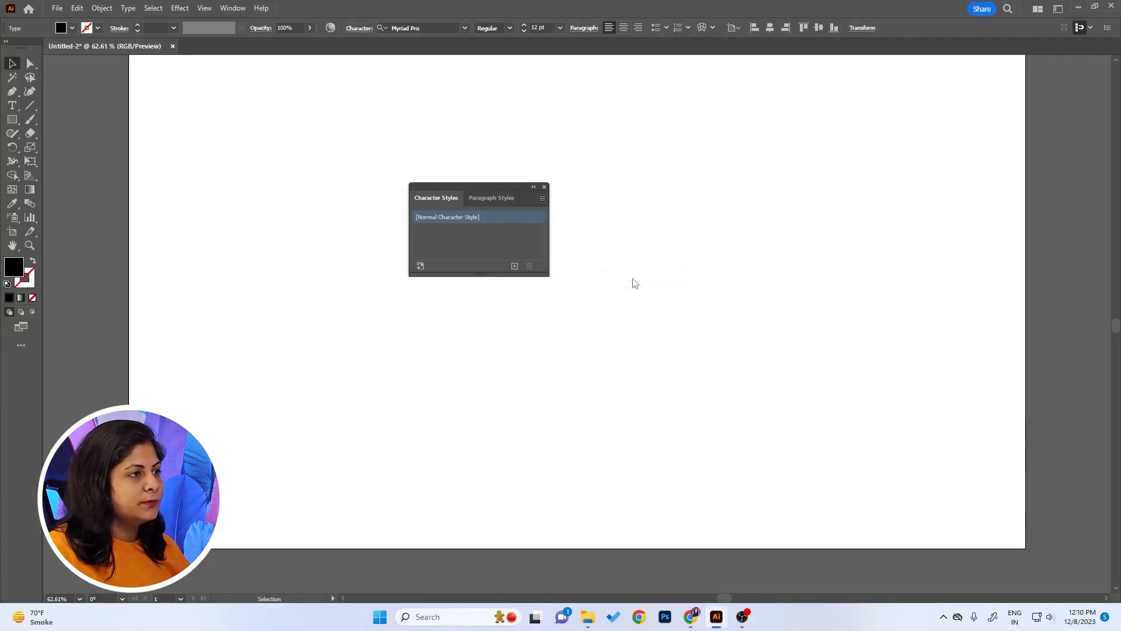
double_click(447, 217)
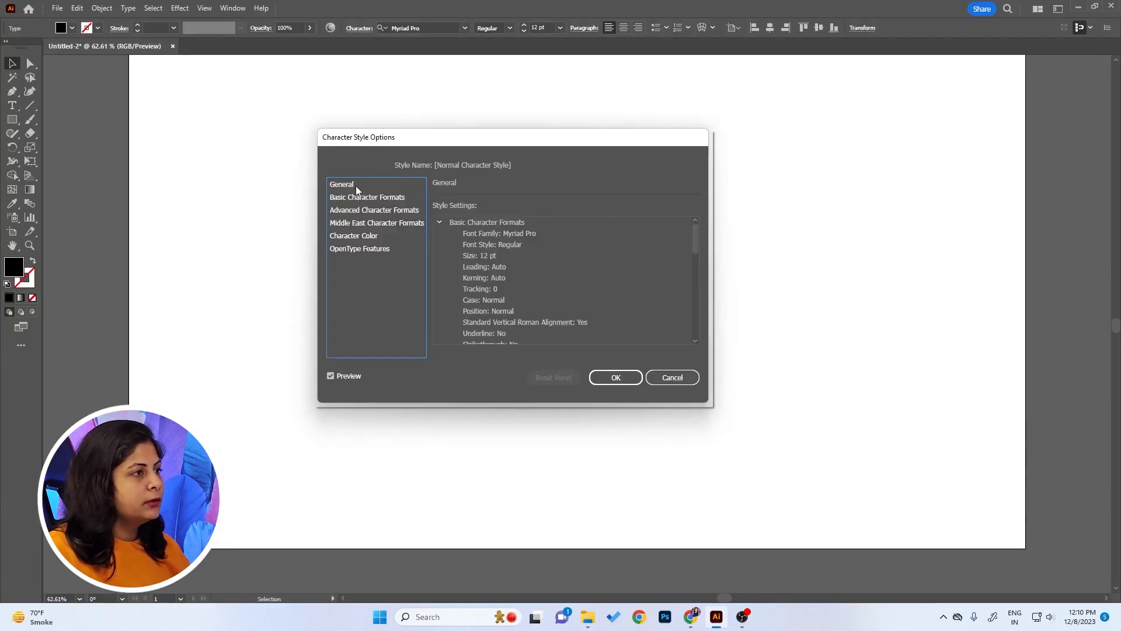
left_click(367, 196)
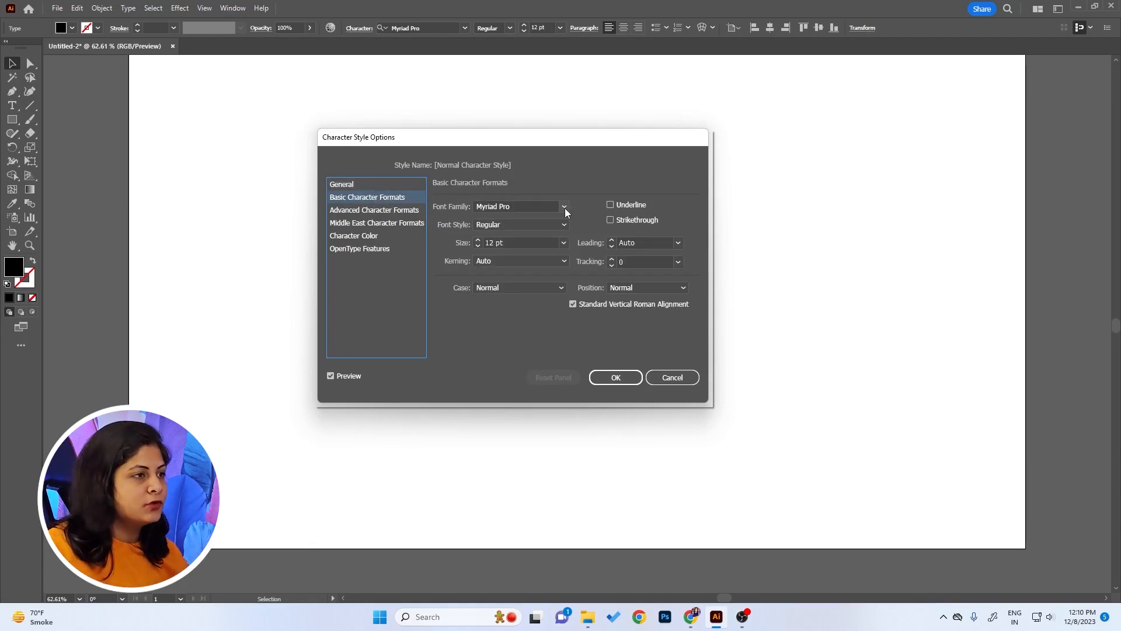
left_click(564, 206)
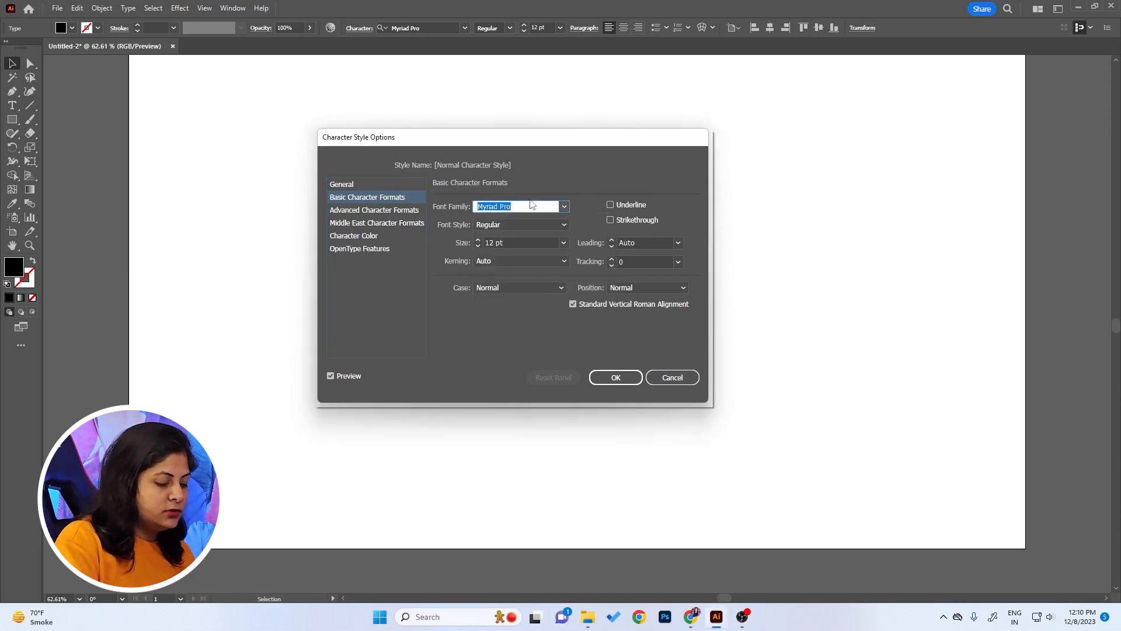
type("Poppins")
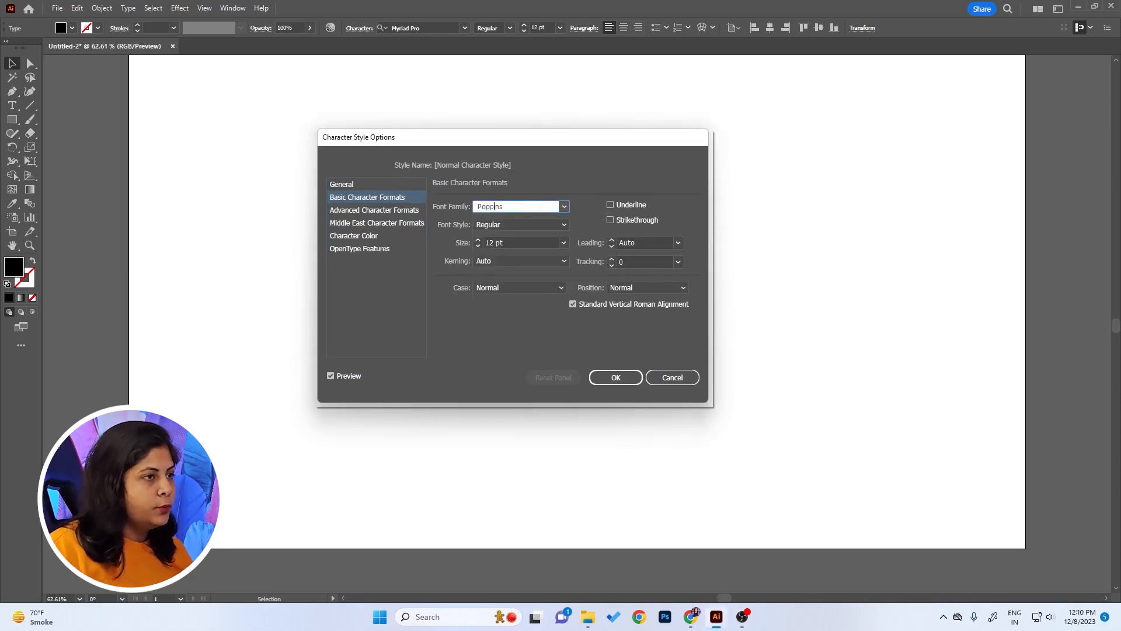
left_click(563, 225)
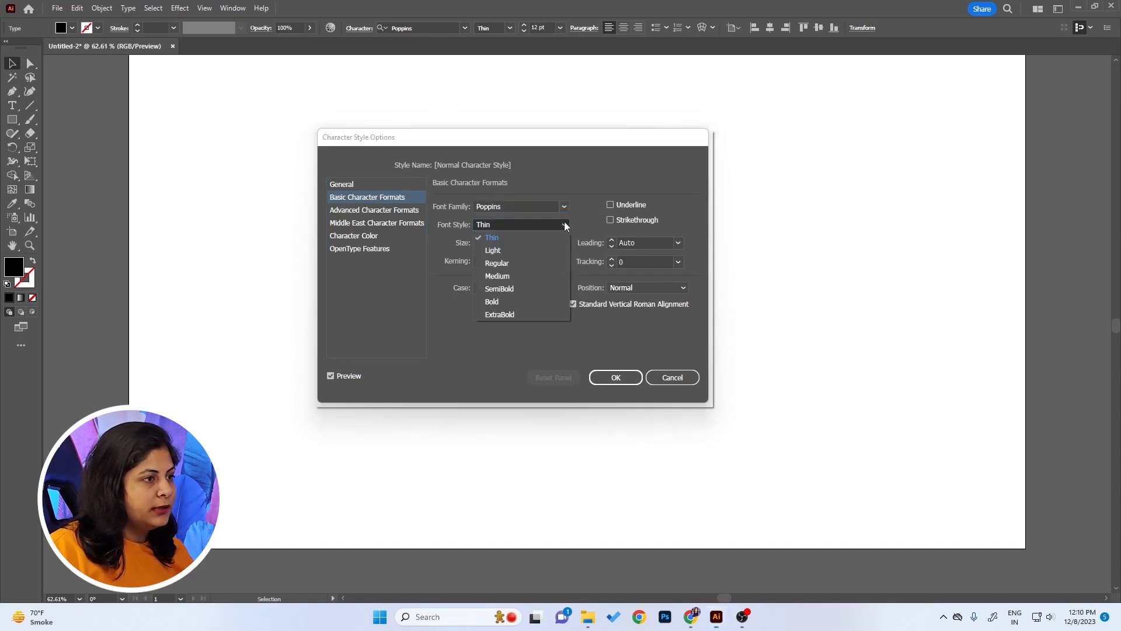
left_click(492, 301)
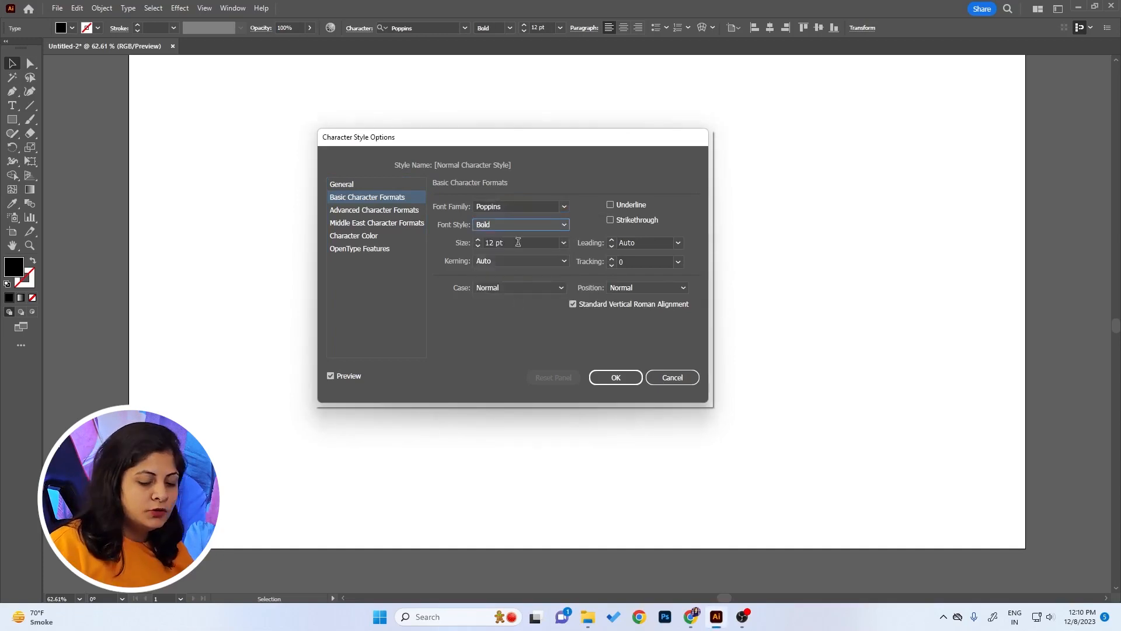
type("150")
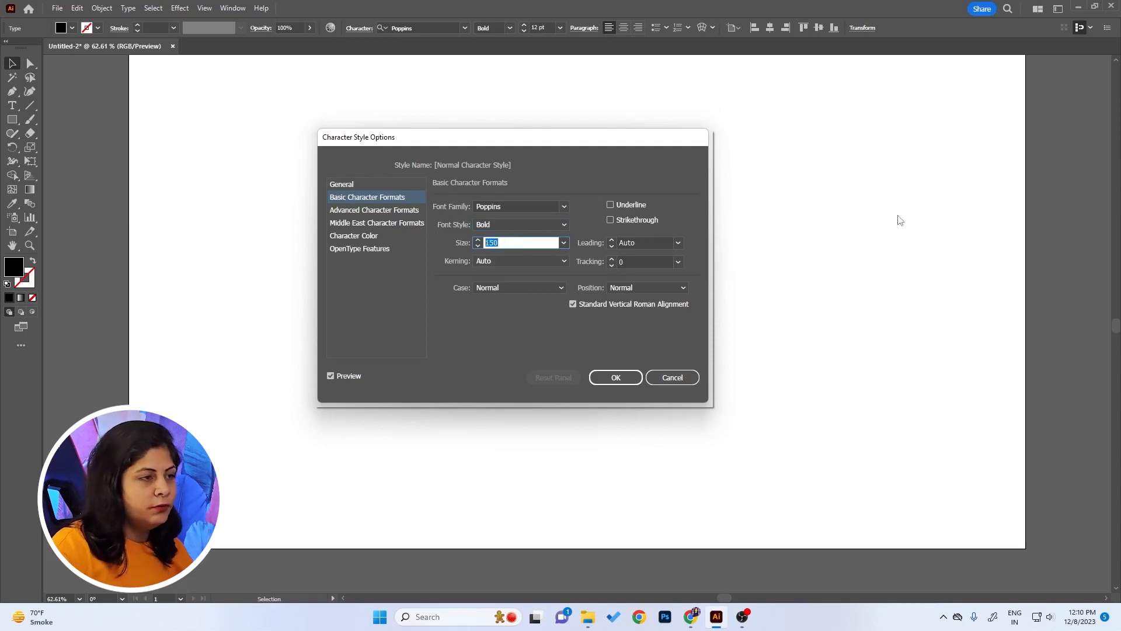
type("250 pt")
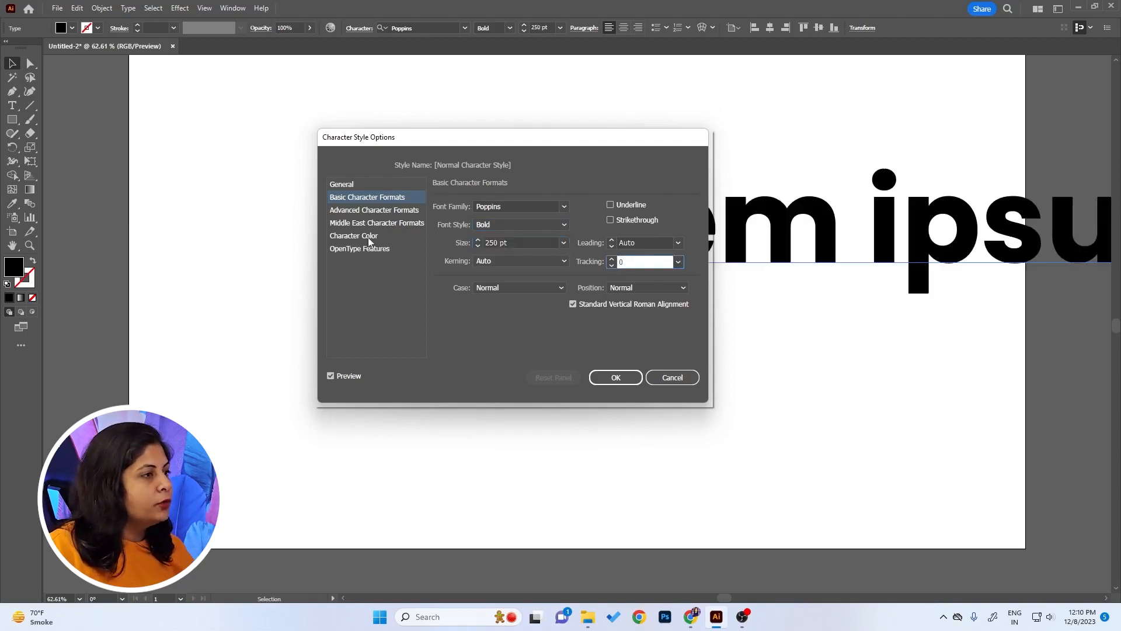
Preview red, then set the style's character colour to Black and confirm.
left_click(374, 210)
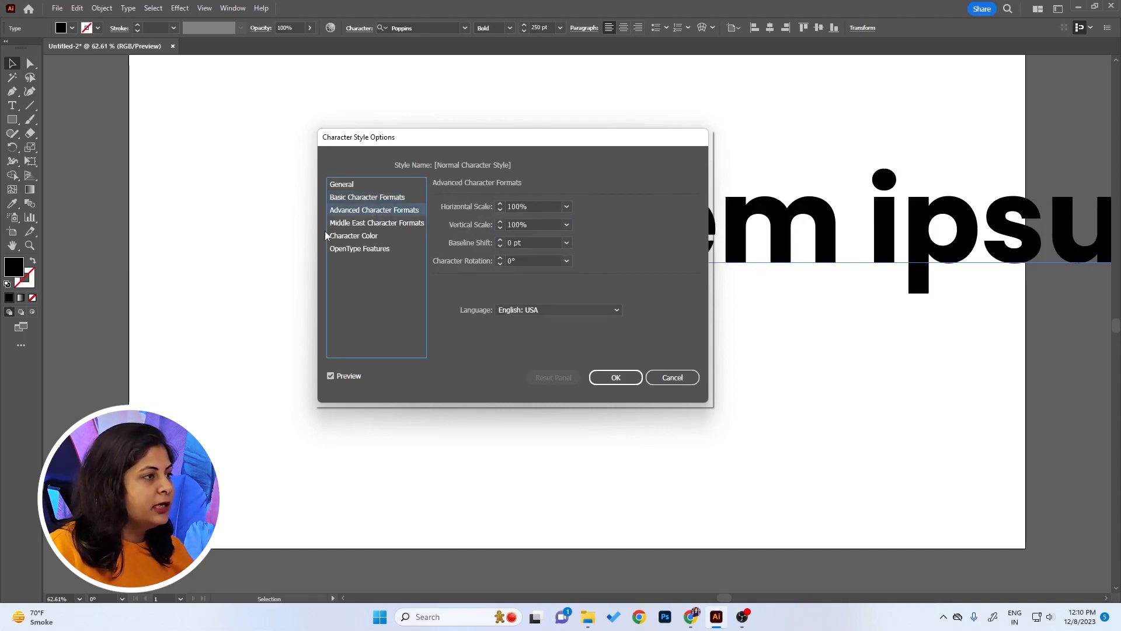
left_click(353, 236)
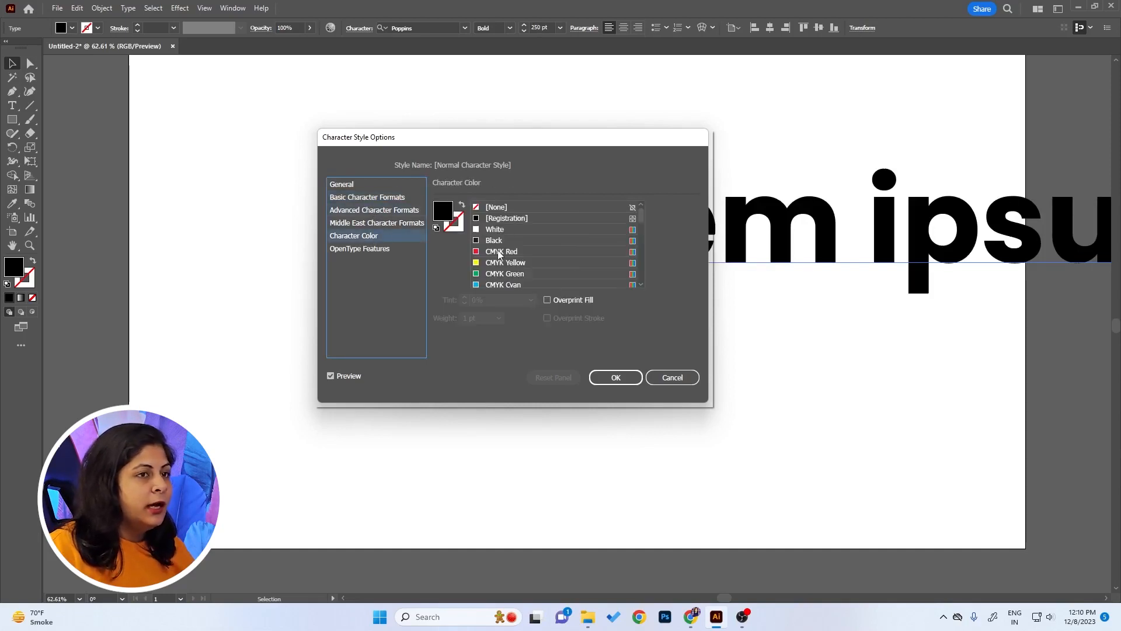
left_click(501, 251)
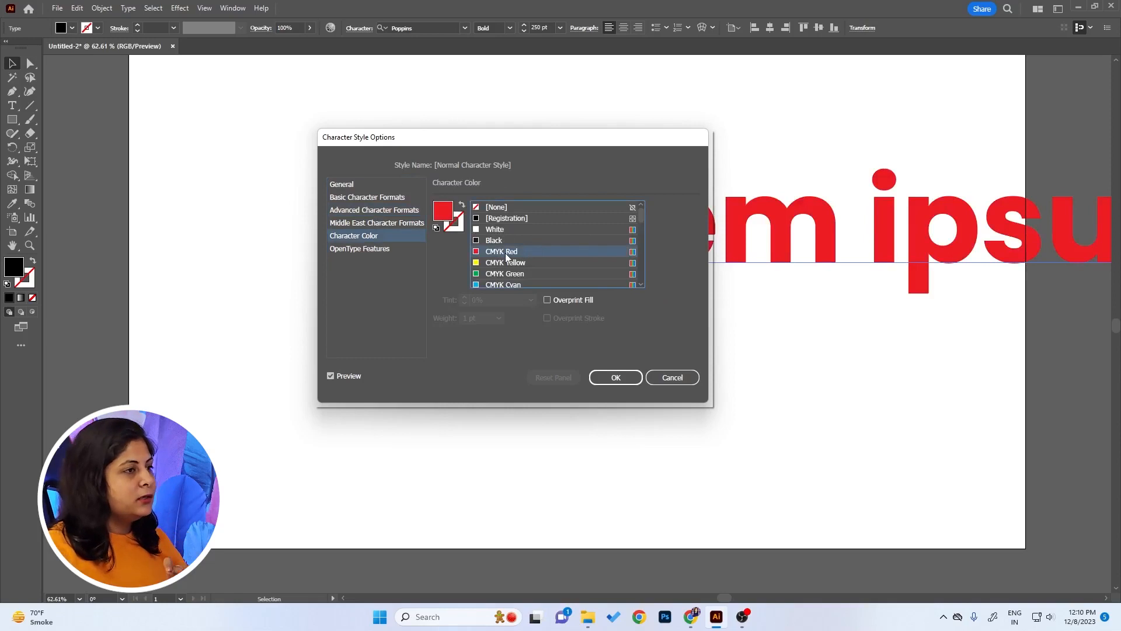
left_click(494, 240)
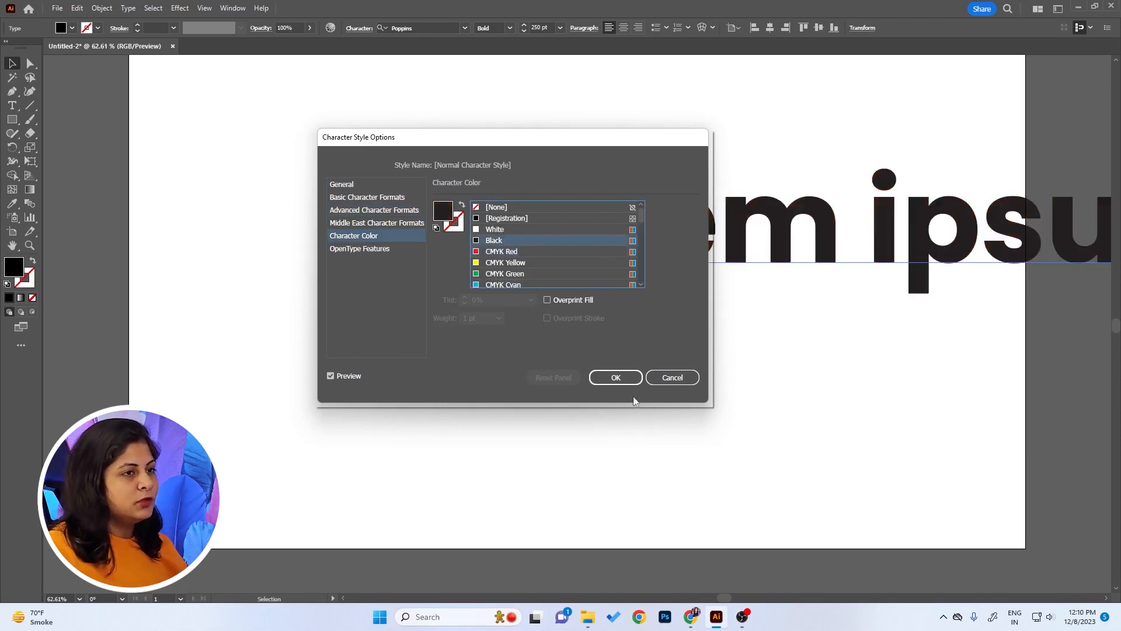
left_click(615, 377)
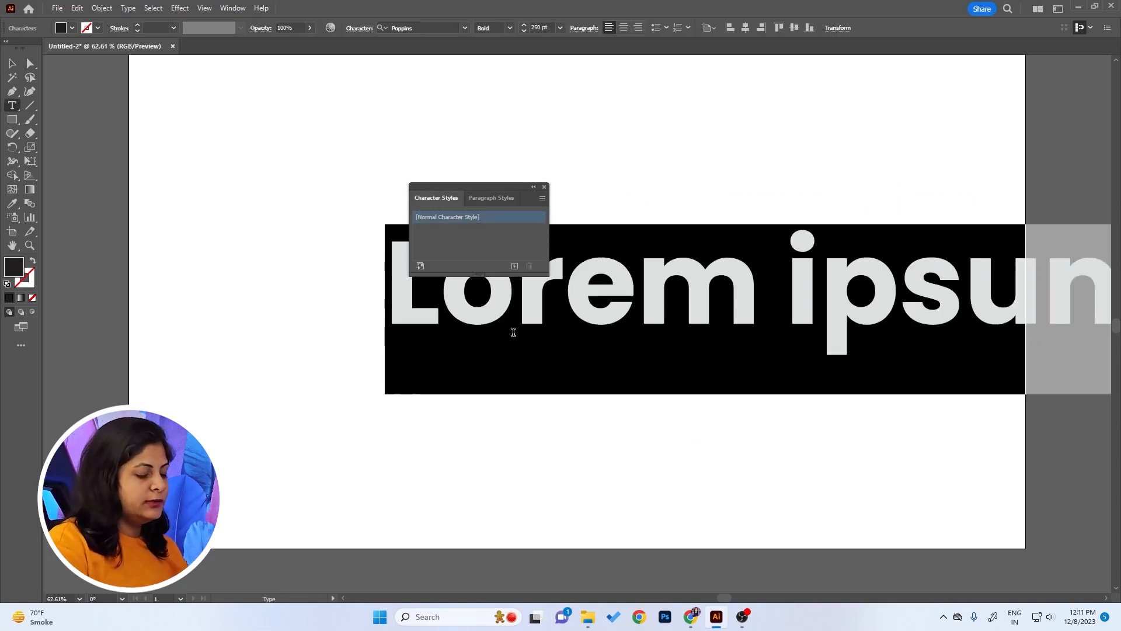
Type 'Shallu' in place of the Lorem ipsum placeholder text.
type("Shallu")
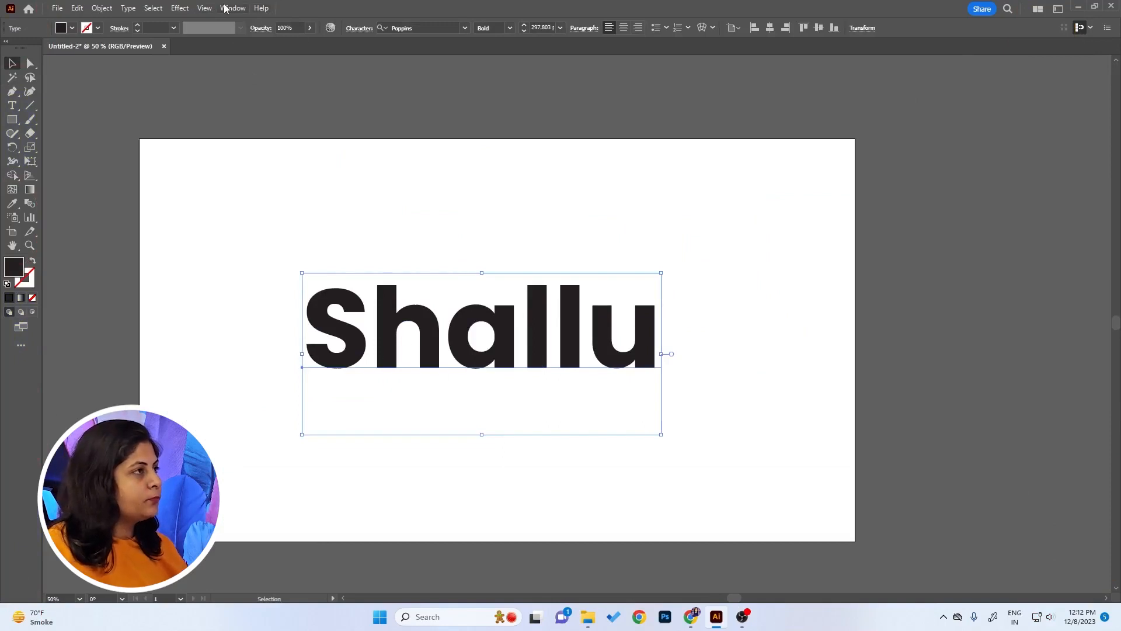
Show the Appearance panel and move it away from the text.
left_click(233, 8)
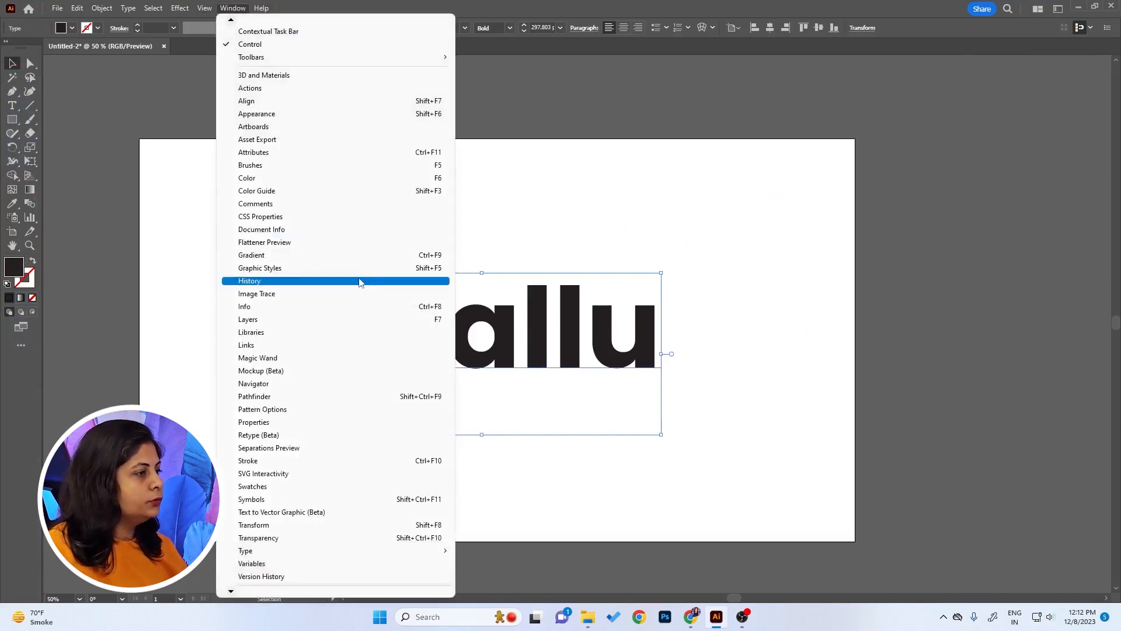
left_click(256, 114)
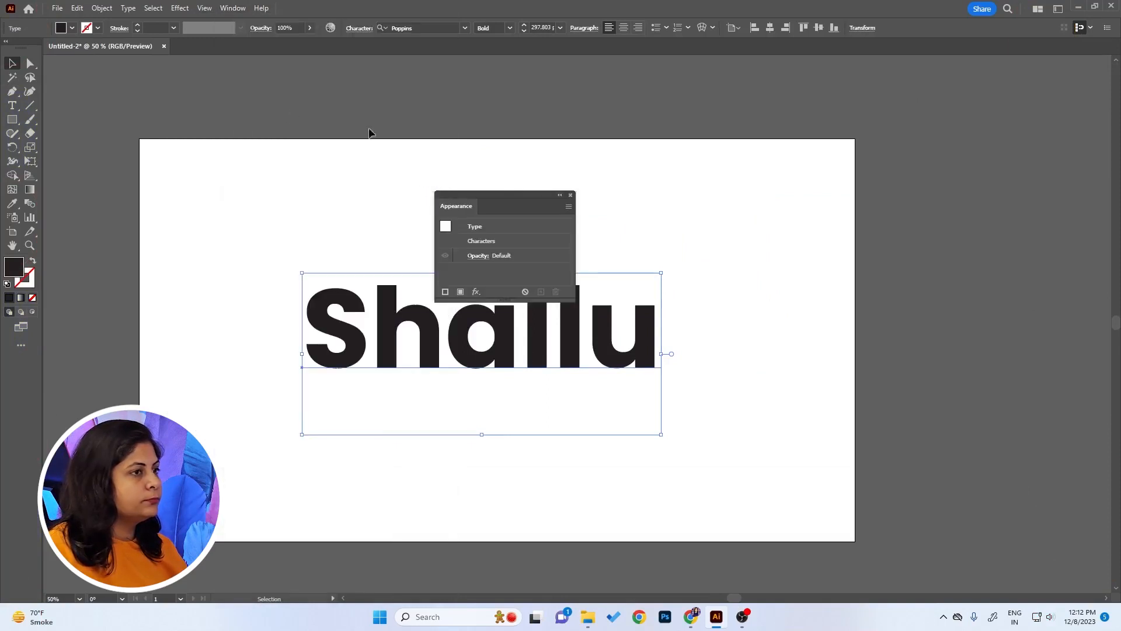
left_click_drag(455, 206, 838, 171)
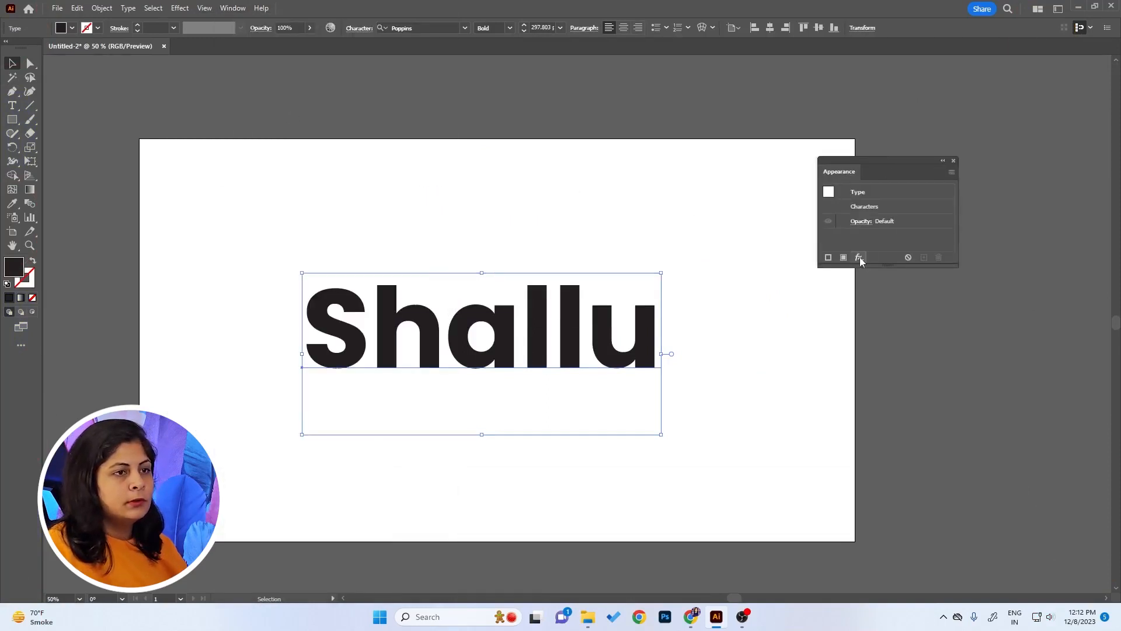
Add a new magenta stroke to Shallu and set its weight to about 10.4 pt.
left_click(828, 257)
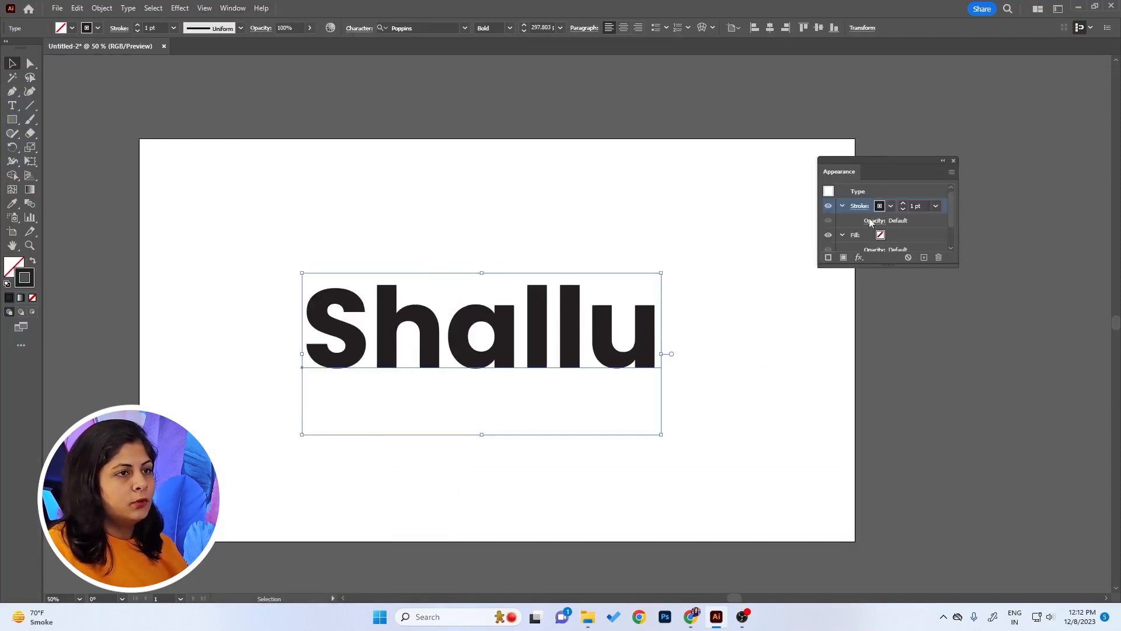
left_click(880, 205)
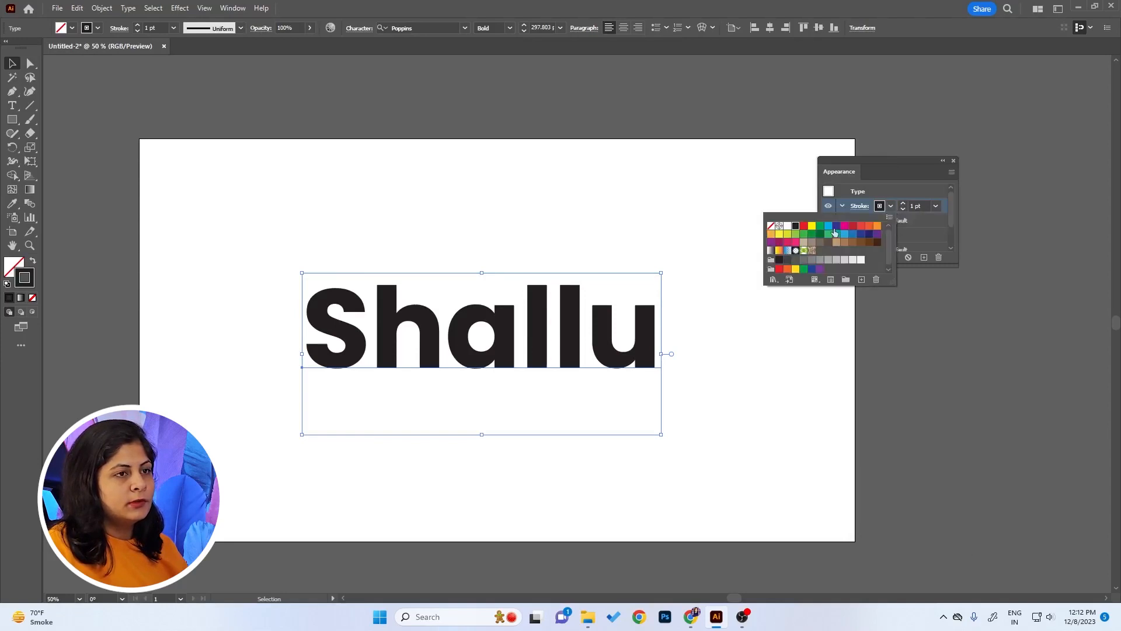
left_click(842, 225)
type("17")
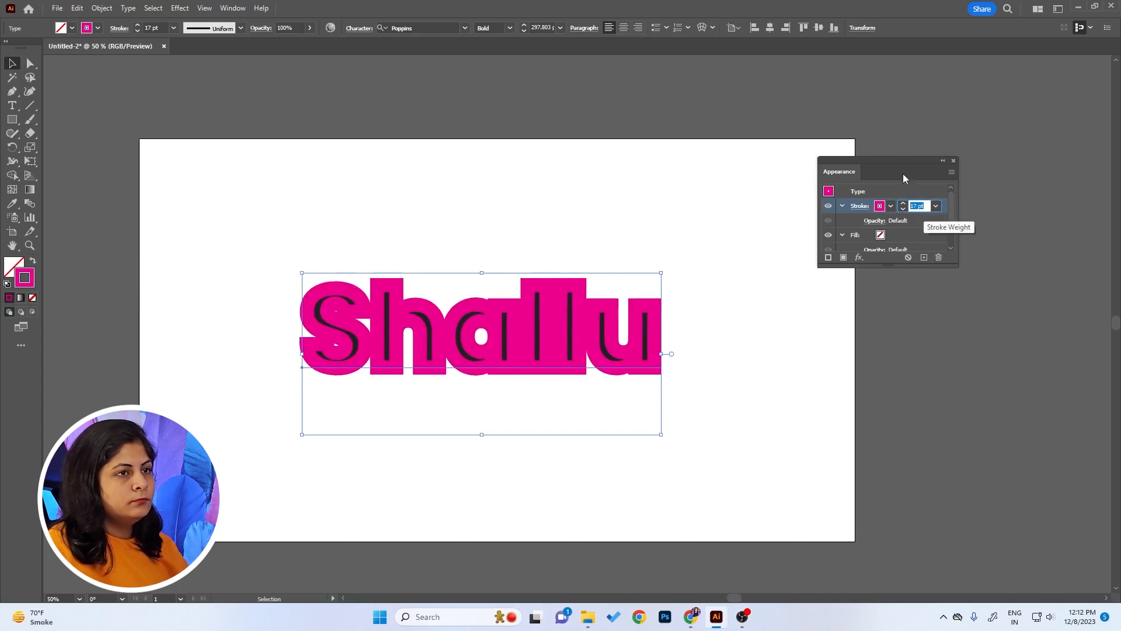
left_click(836, 230)
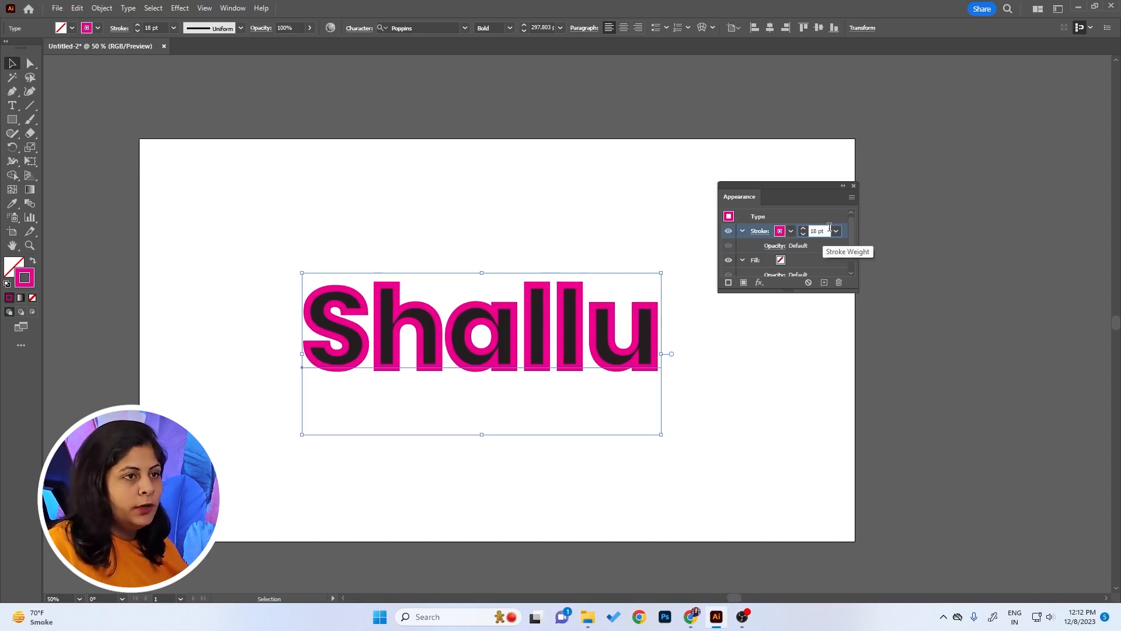
left_click(801, 234)
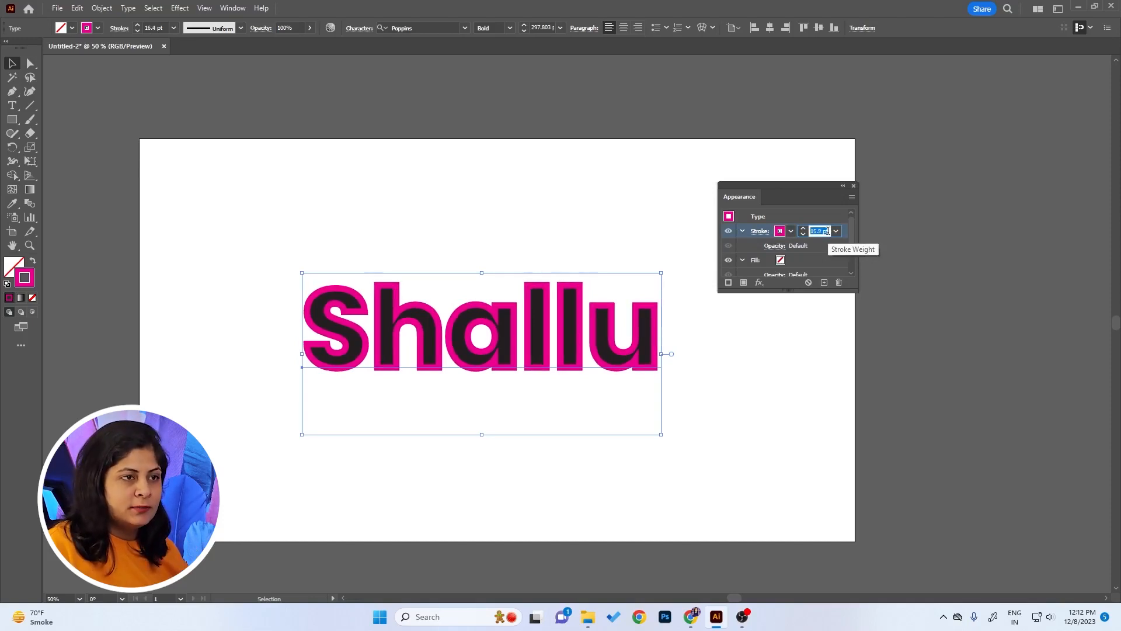
left_click(759, 282)
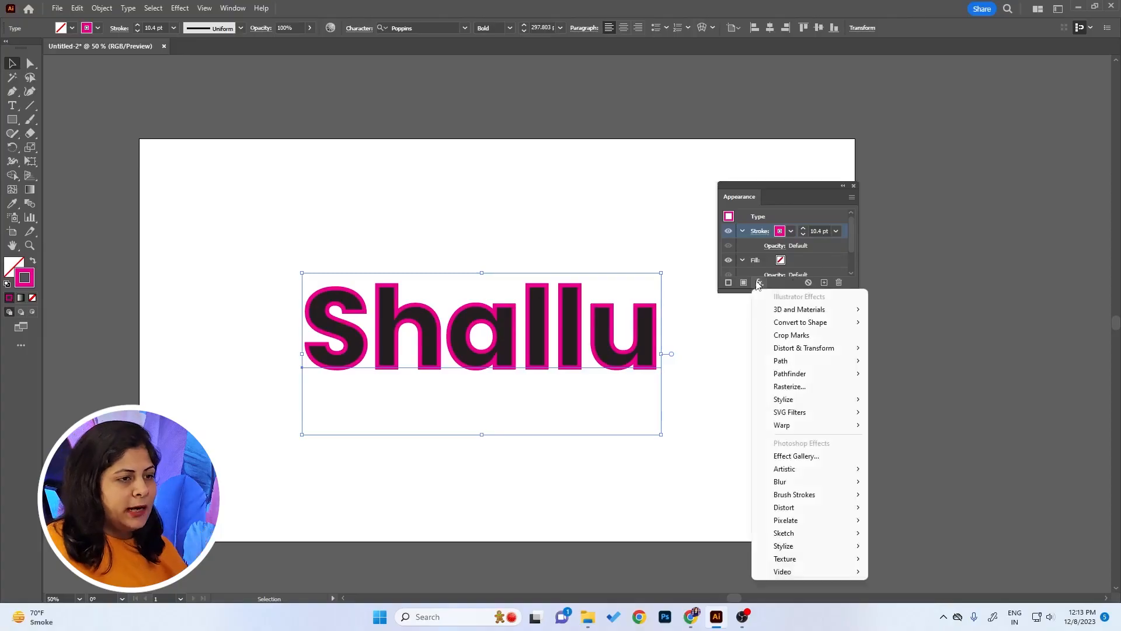
mouse_move(780, 361)
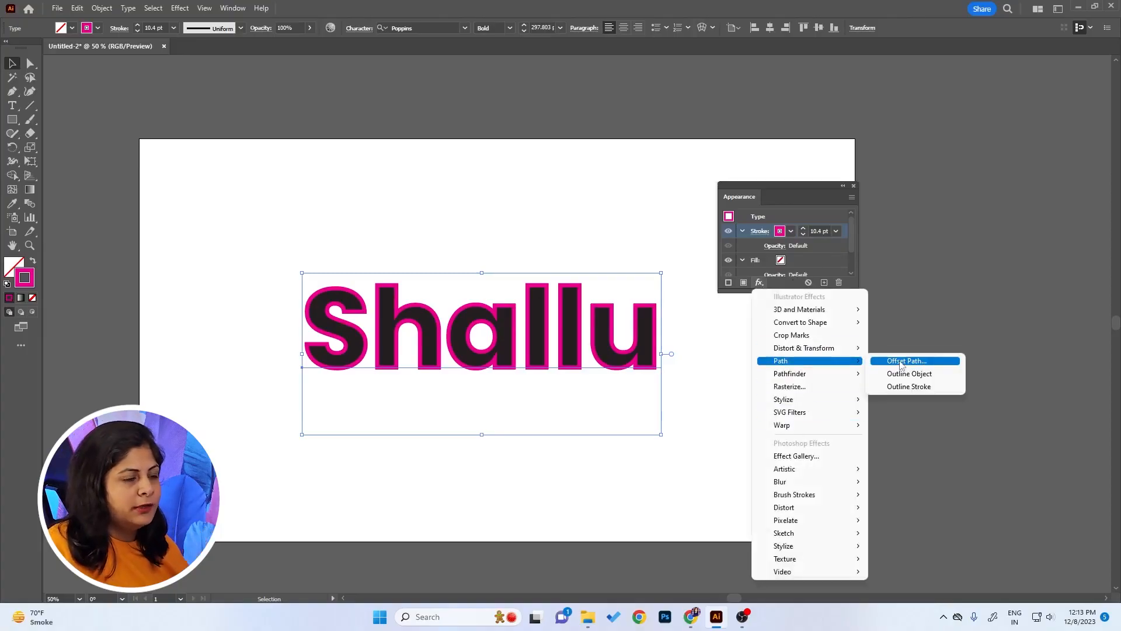
Apply an Offset Path effect to the magenta stroke, trying 17 pt then 30 pt.
left_click(906, 361)
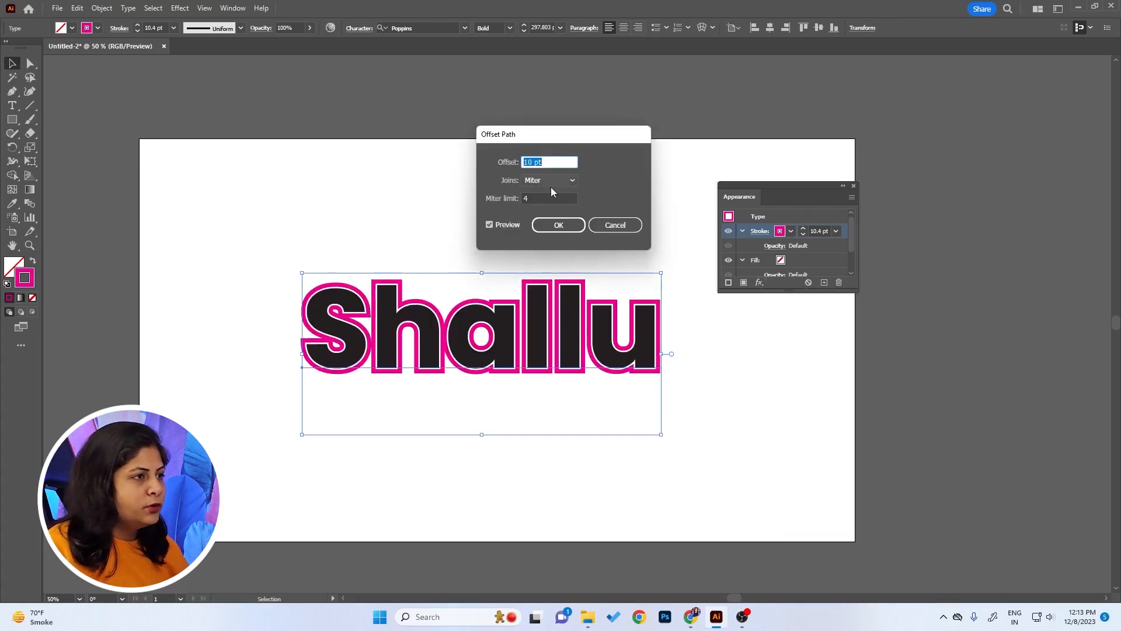
type("17 pt")
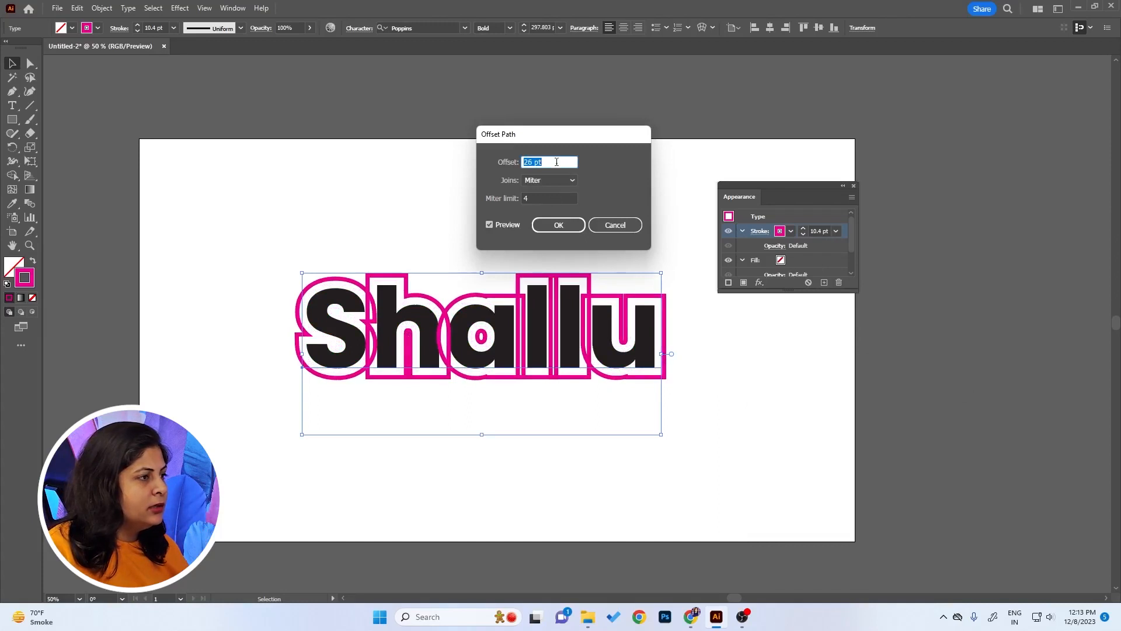
type("30 pt")
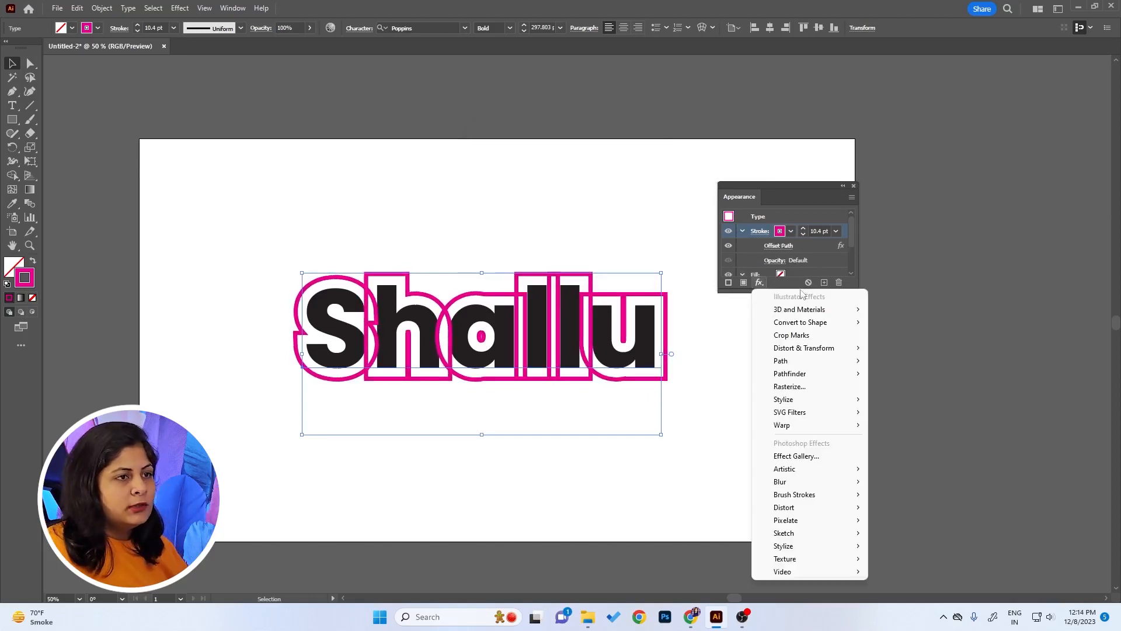
mouse_move(798, 374)
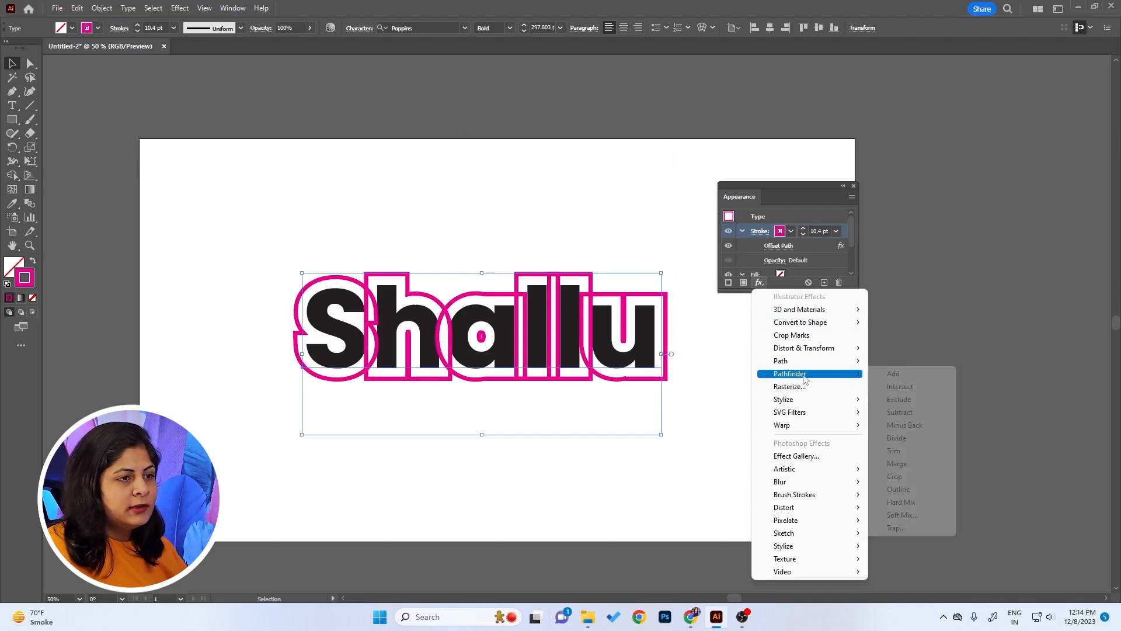
Apply the Pathfinder Add effect to Shallu's offset magenta outline.
left_click(892, 373)
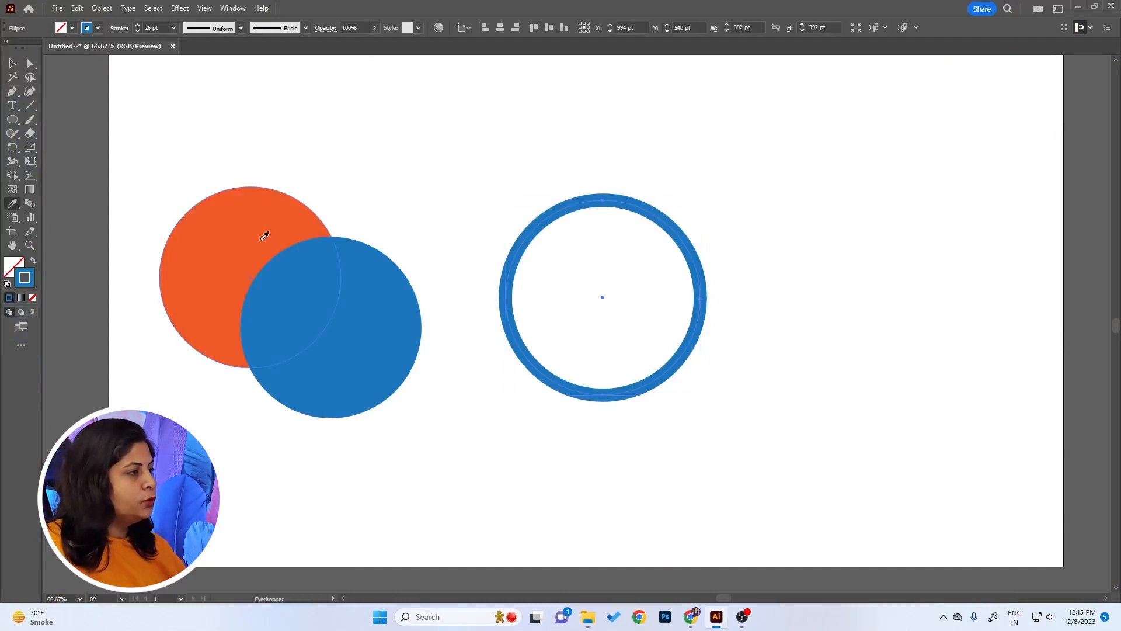
Eyedropper the orange circle onto the blue ring, cancelling the Color Picker and retrying.
left_click(554, 311)
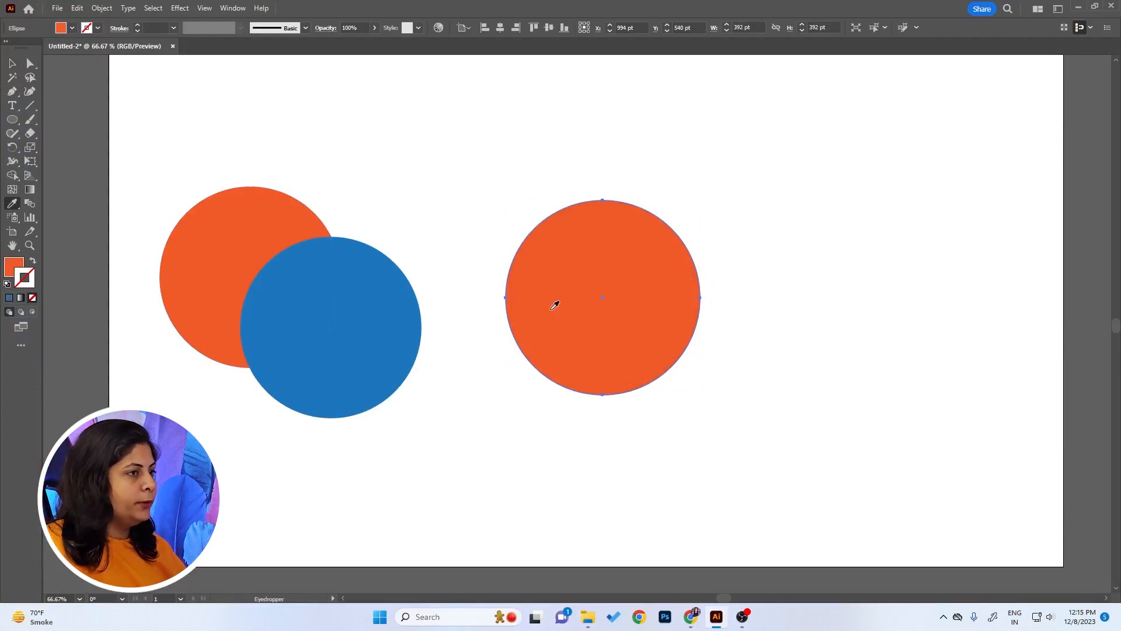
mouse_move(244, 120)
type("F15A29")
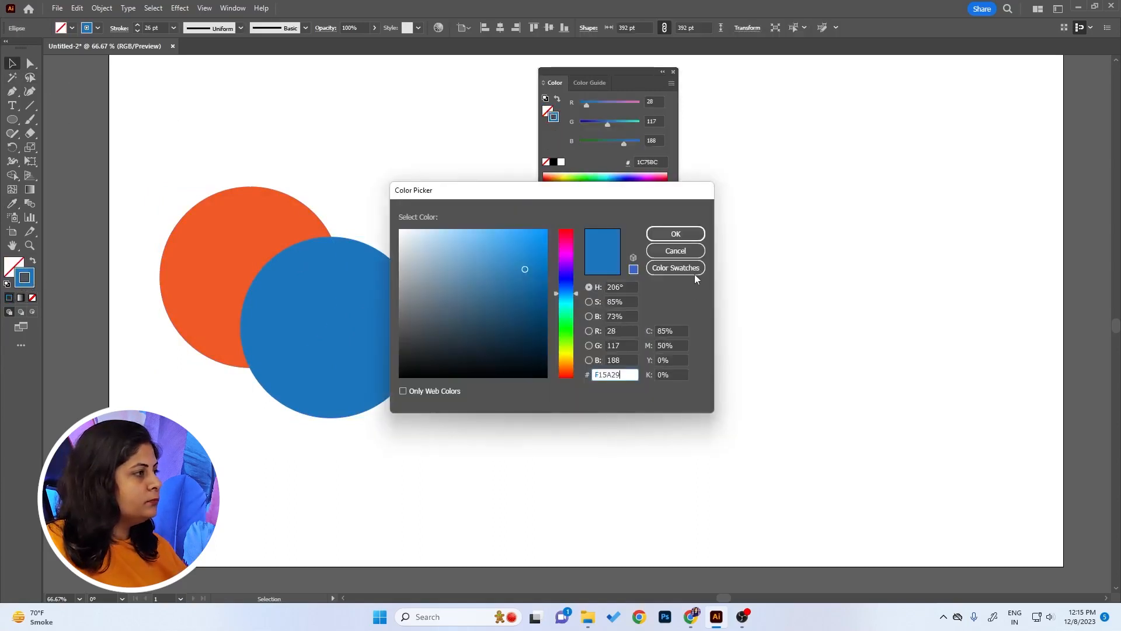
left_click(675, 233)
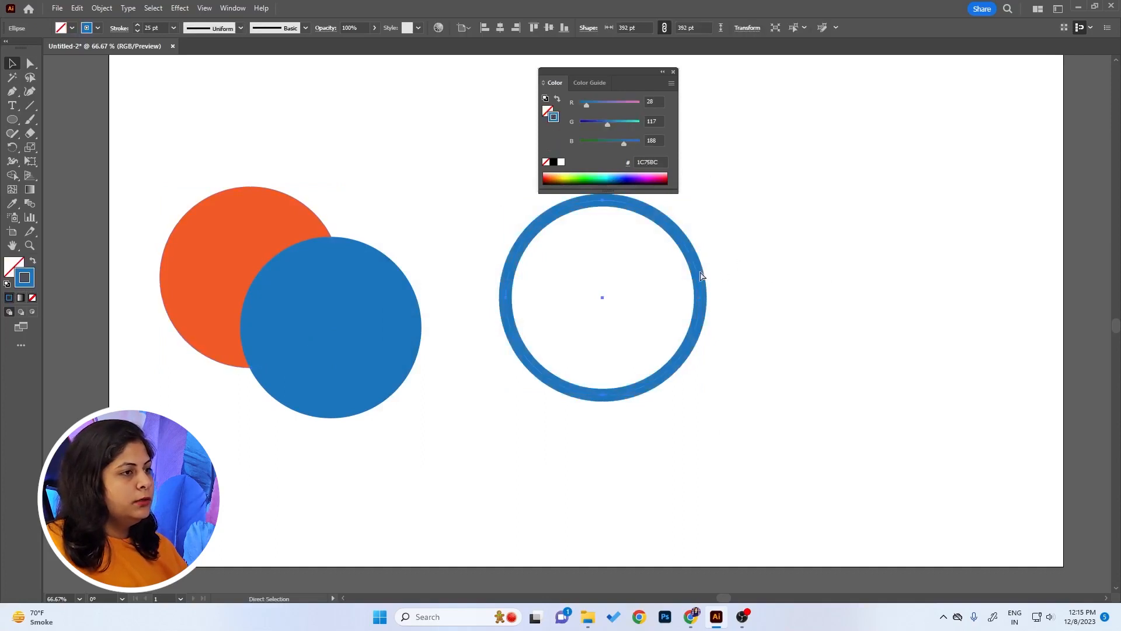
left_click(632, 298)
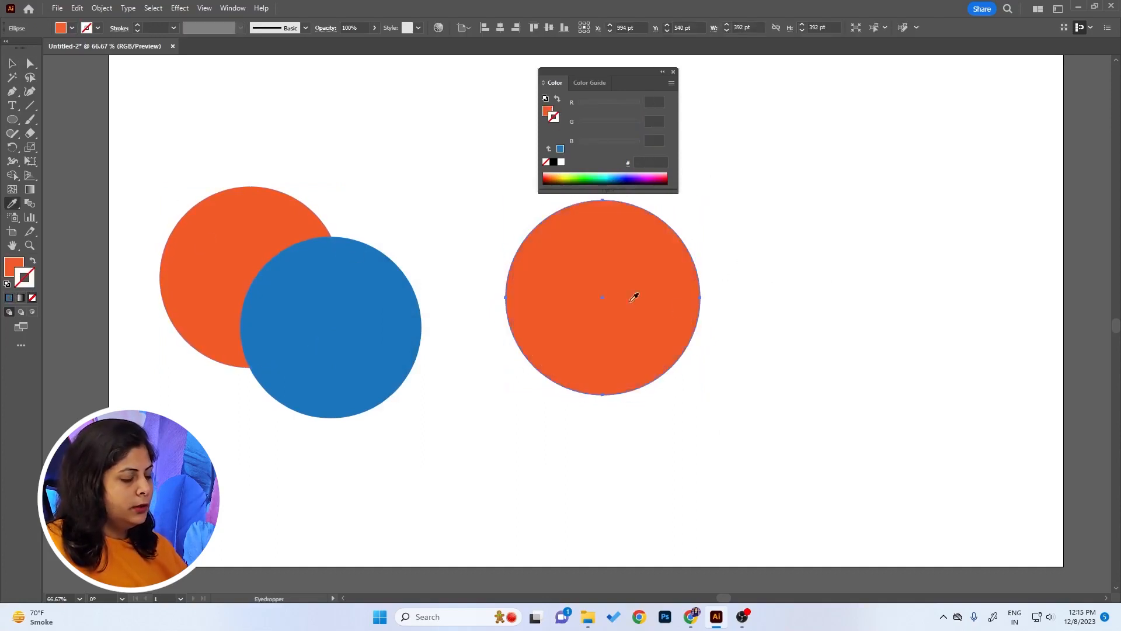
left_click(10, 62)
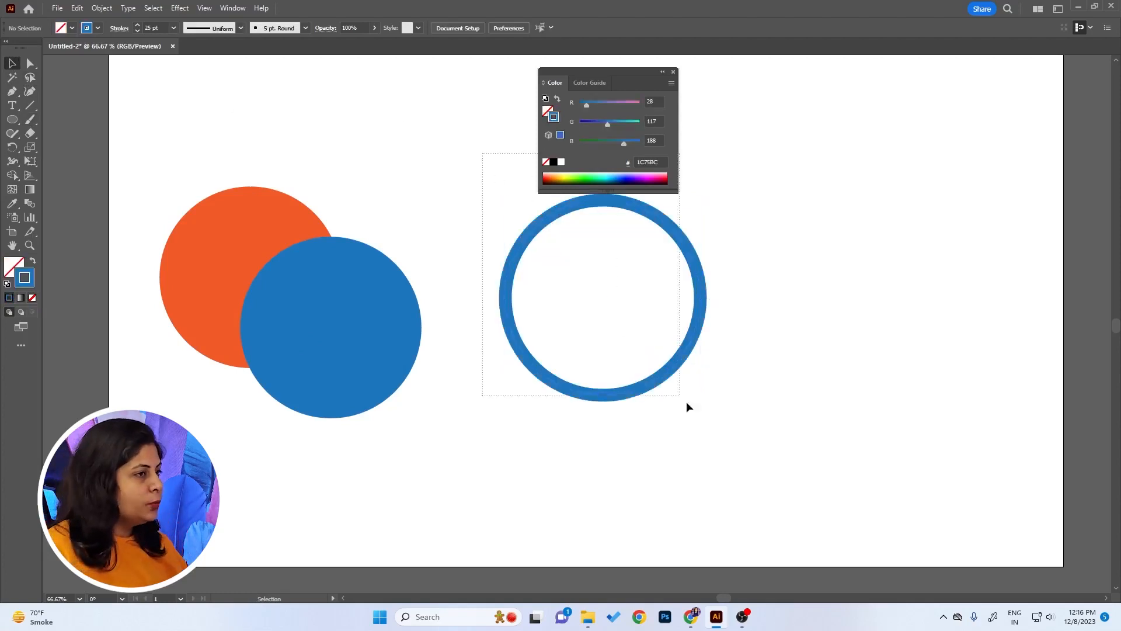
Sample the orange circle's colour onto the ring's outline, then deselect it.
left_click(603, 297)
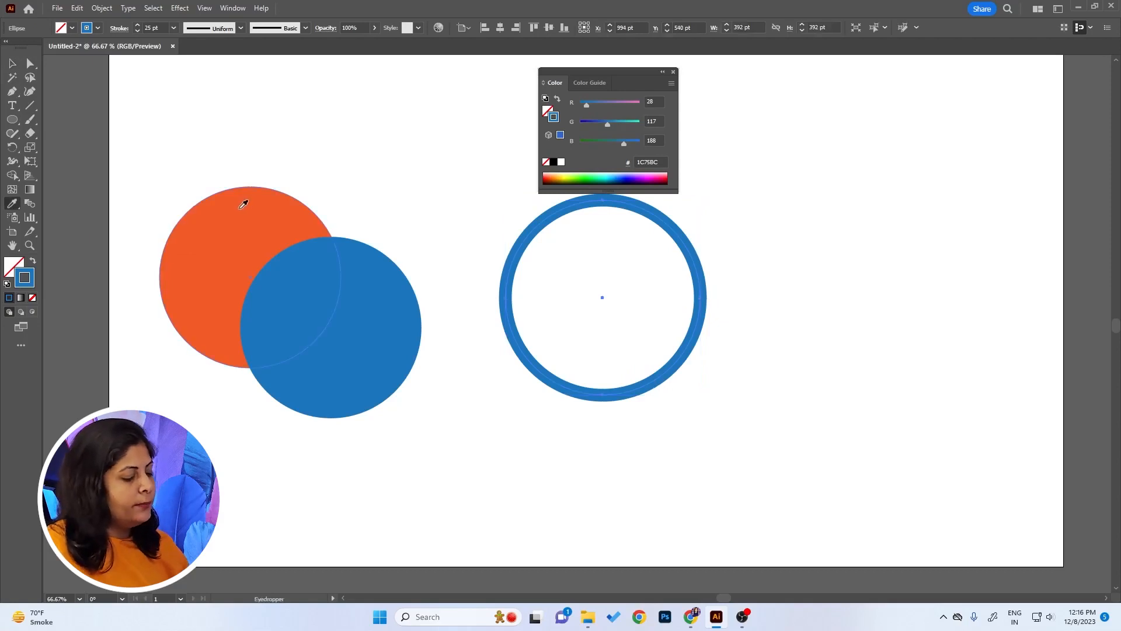
left_click(237, 225)
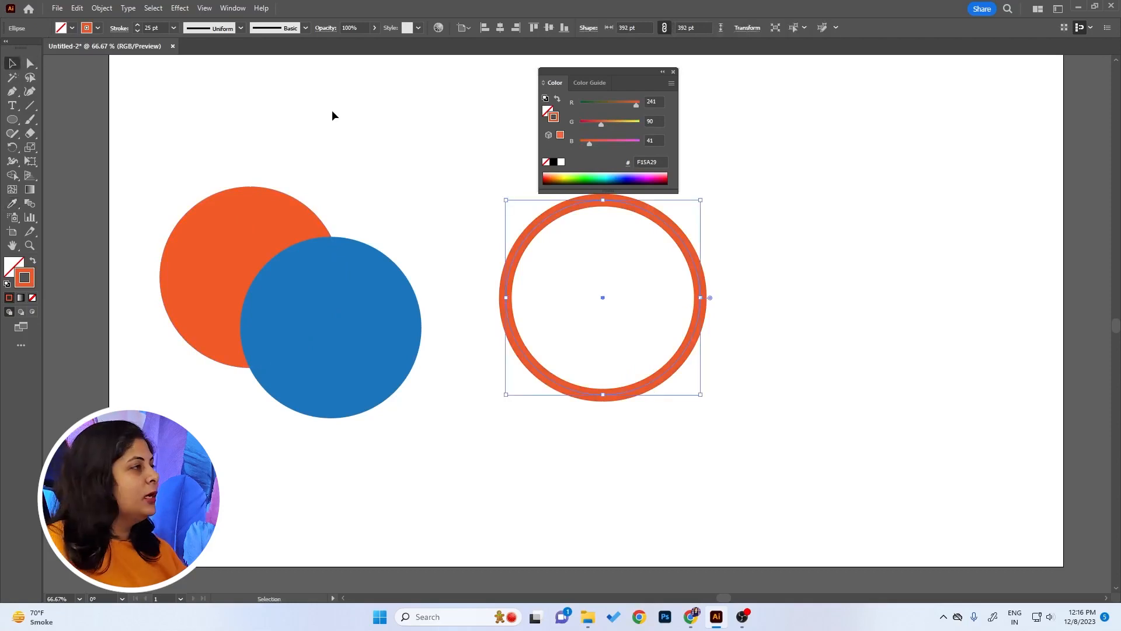
left_click(673, 72)
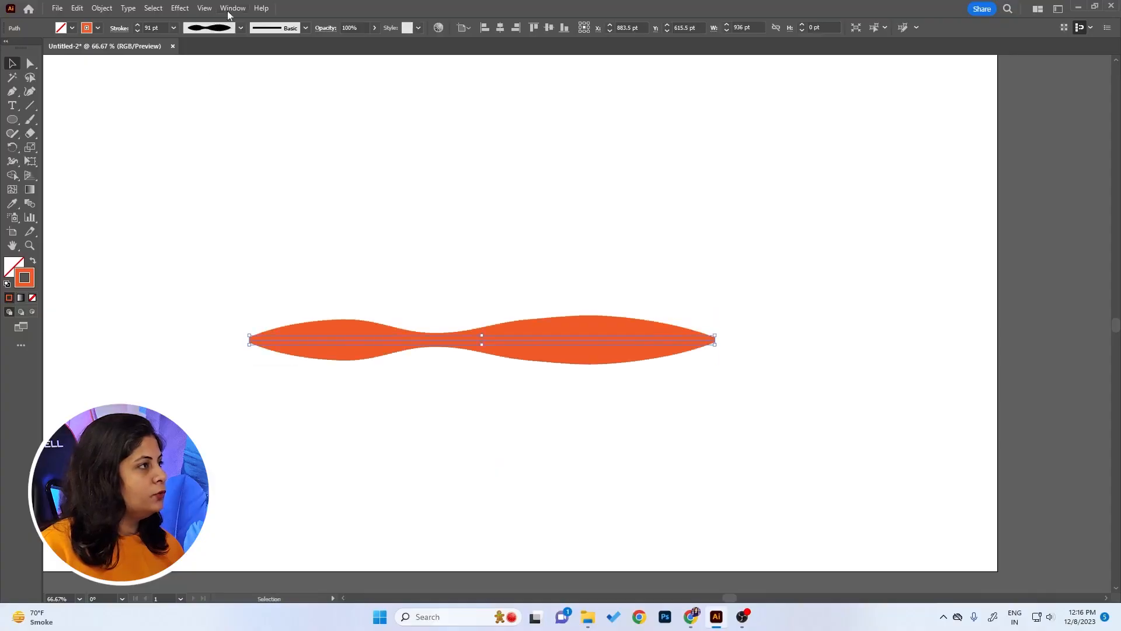
Apply the tapered width profile to the orange stroke, making a wide-to-sharp-point taper.
left_click(232, 27)
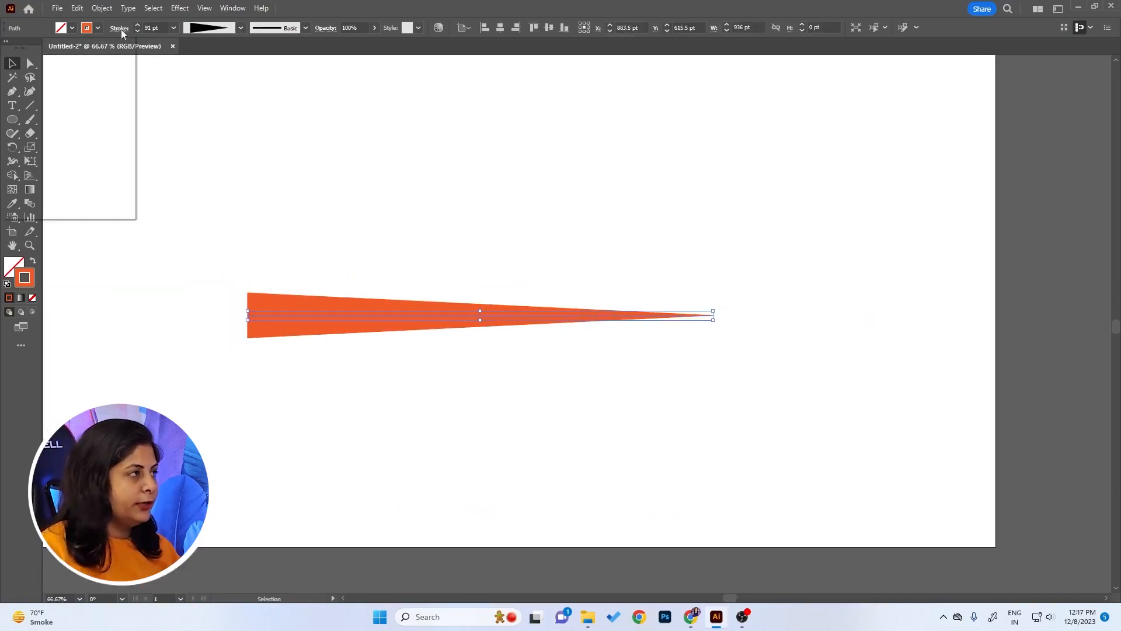
left_click(119, 27)
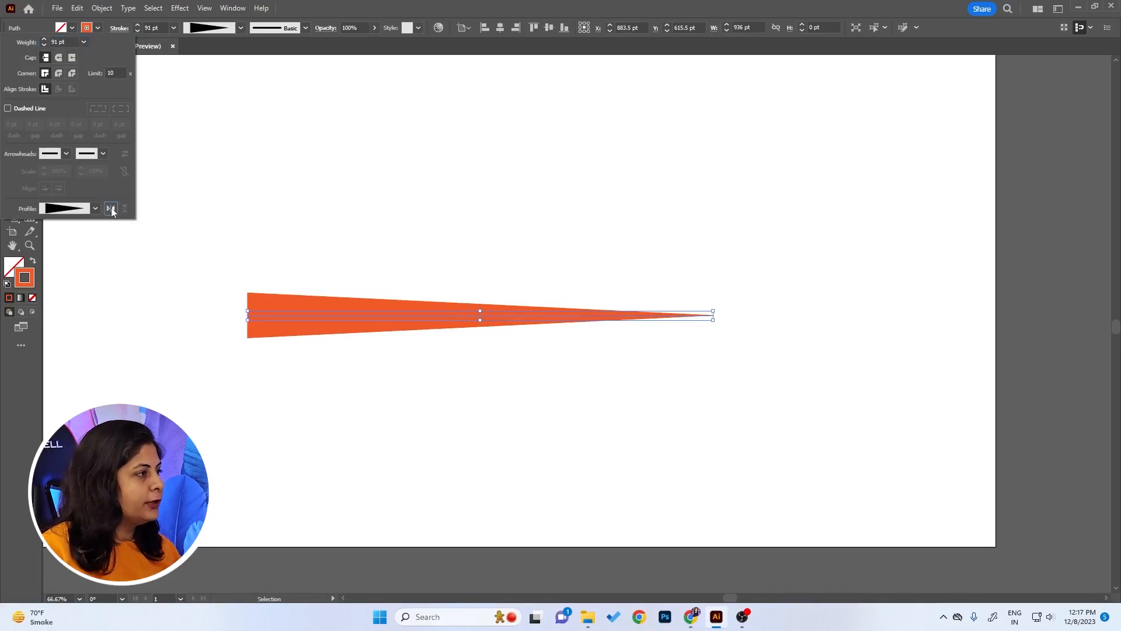
left_click(110, 208)
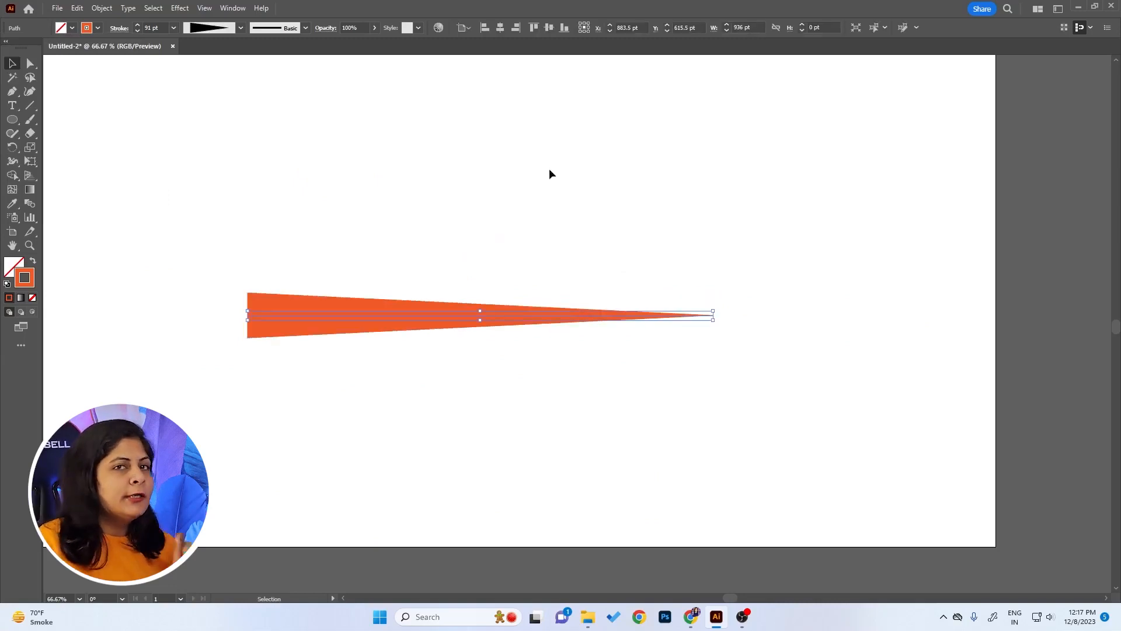
mouse_move(561, 191)
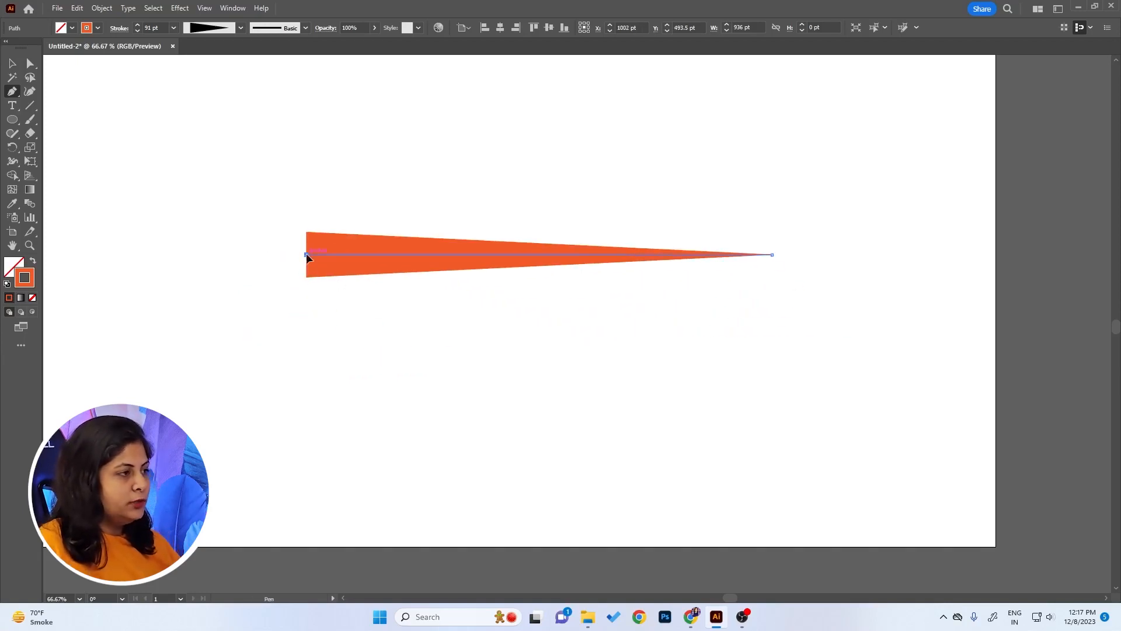
left_click_drag(306, 256, 637, 389)
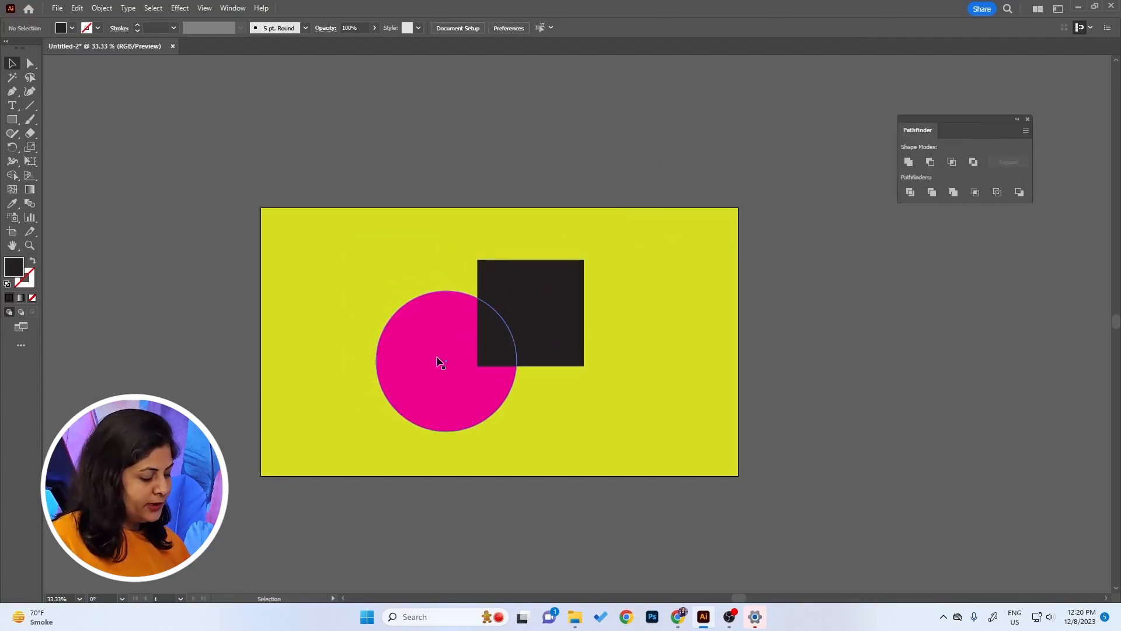
Subtract the black square from the pink circle as a compound shape, then reposition the square.
left_click(439, 364)
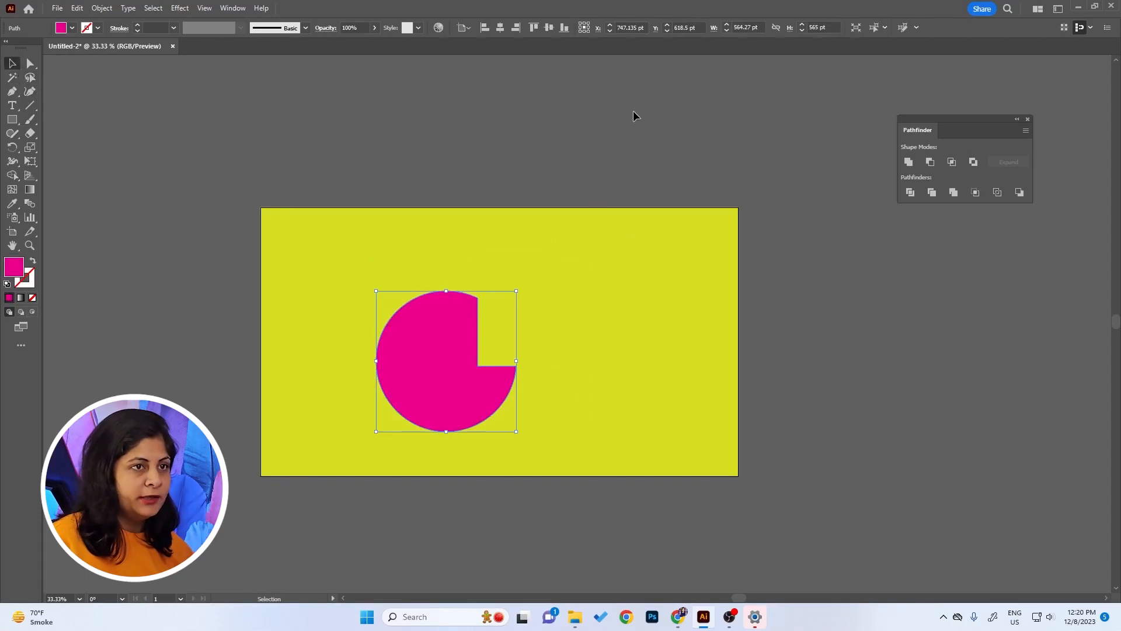
left_click(635, 116)
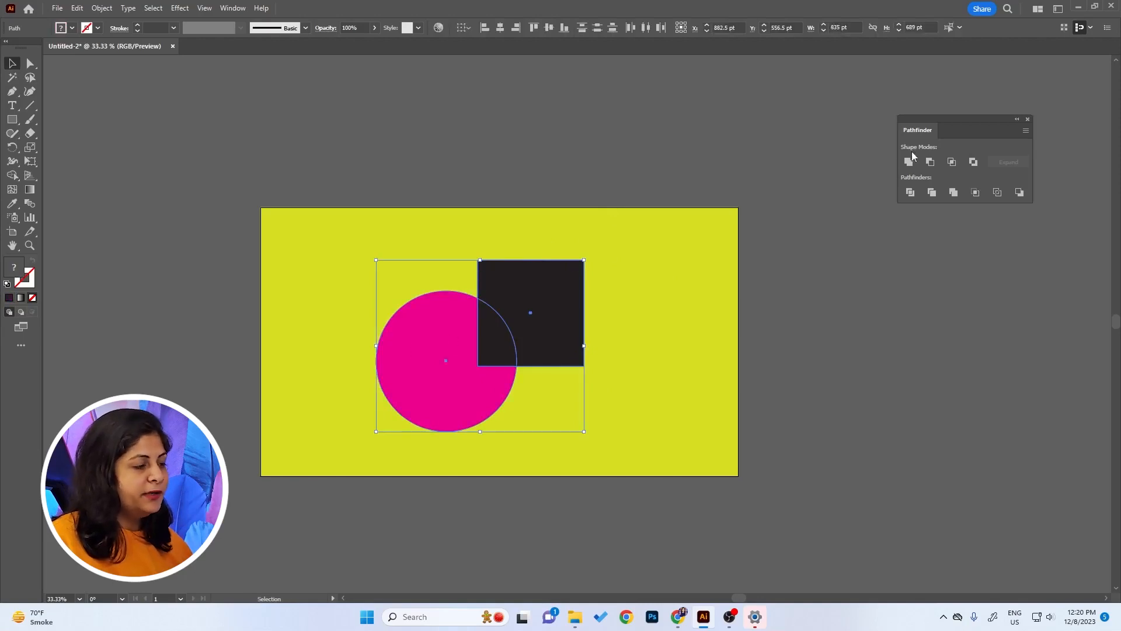
left_click(929, 162)
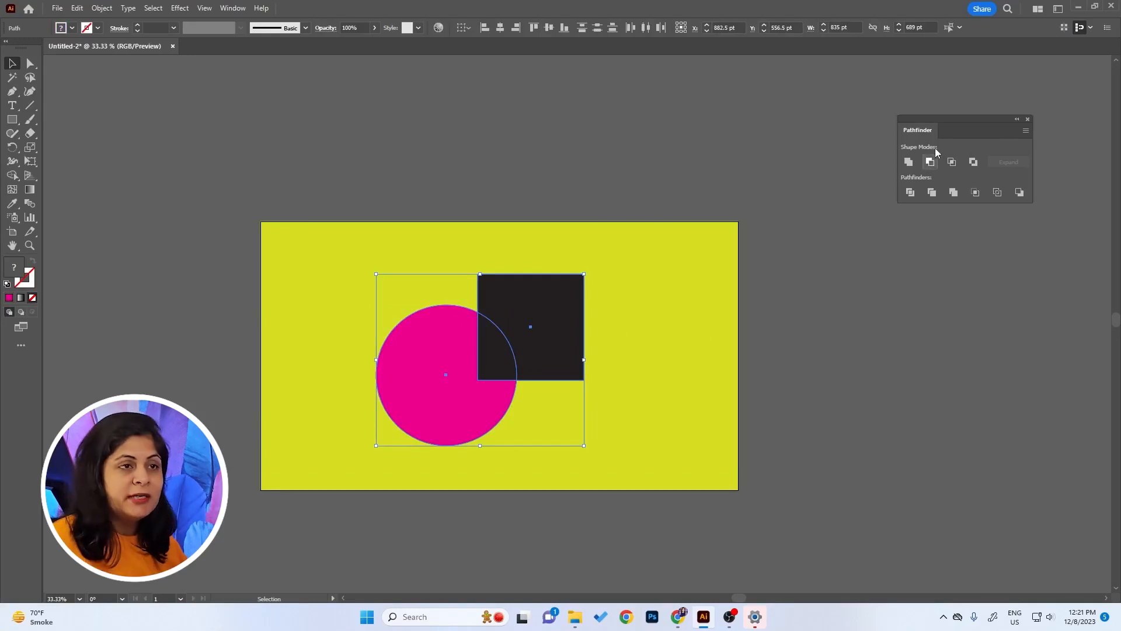
mouse_move(930, 163)
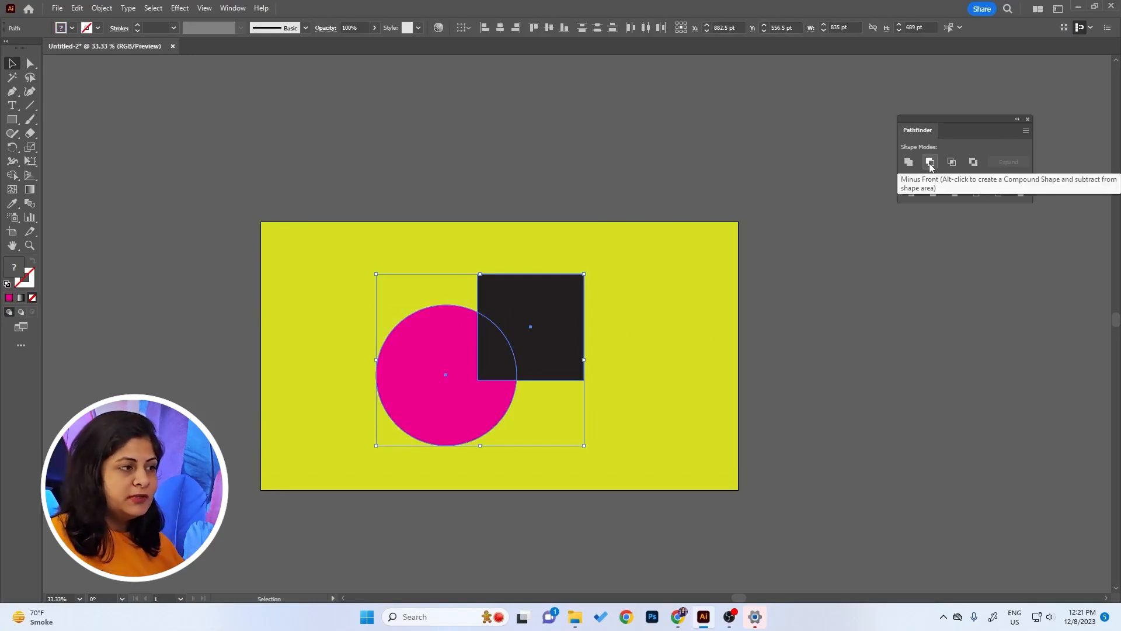
left_click(929, 162)
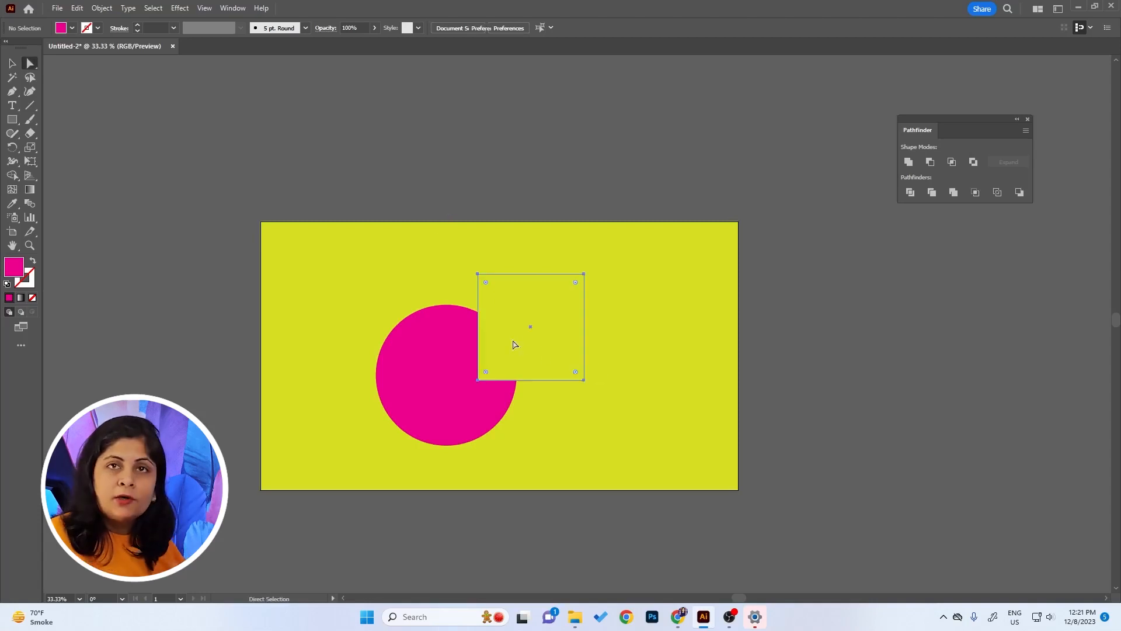
left_click_drag(529, 326, 500, 357)
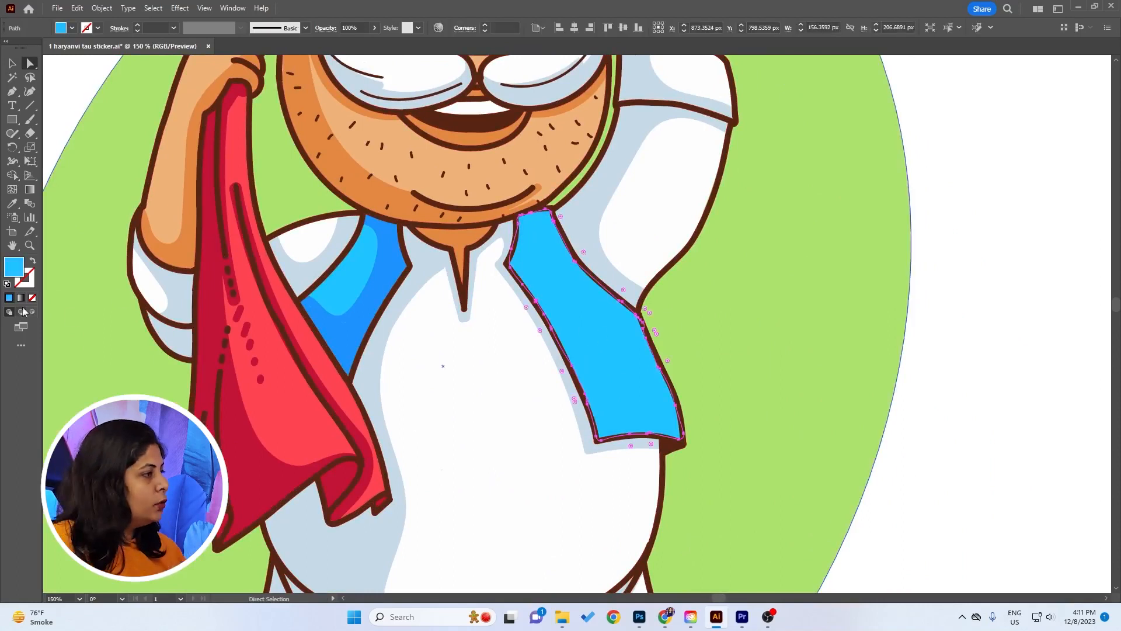
mouse_move(21, 311)
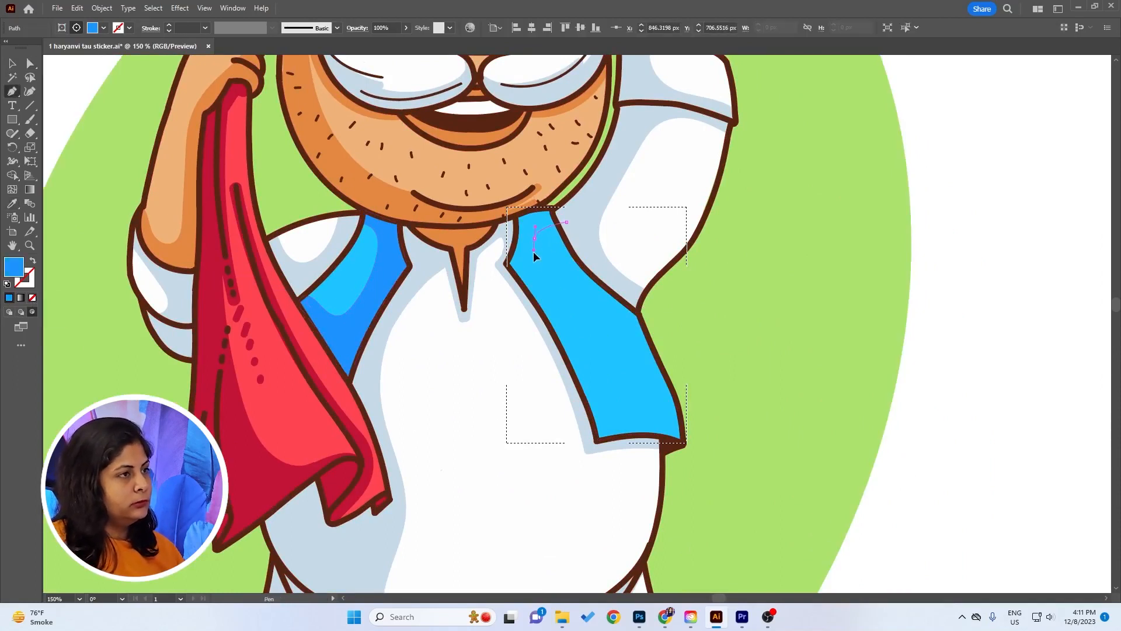
Draw a darker blue shading curve inside the light blue vest with the Pen tool.
left_click_drag(532, 240, 609, 414)
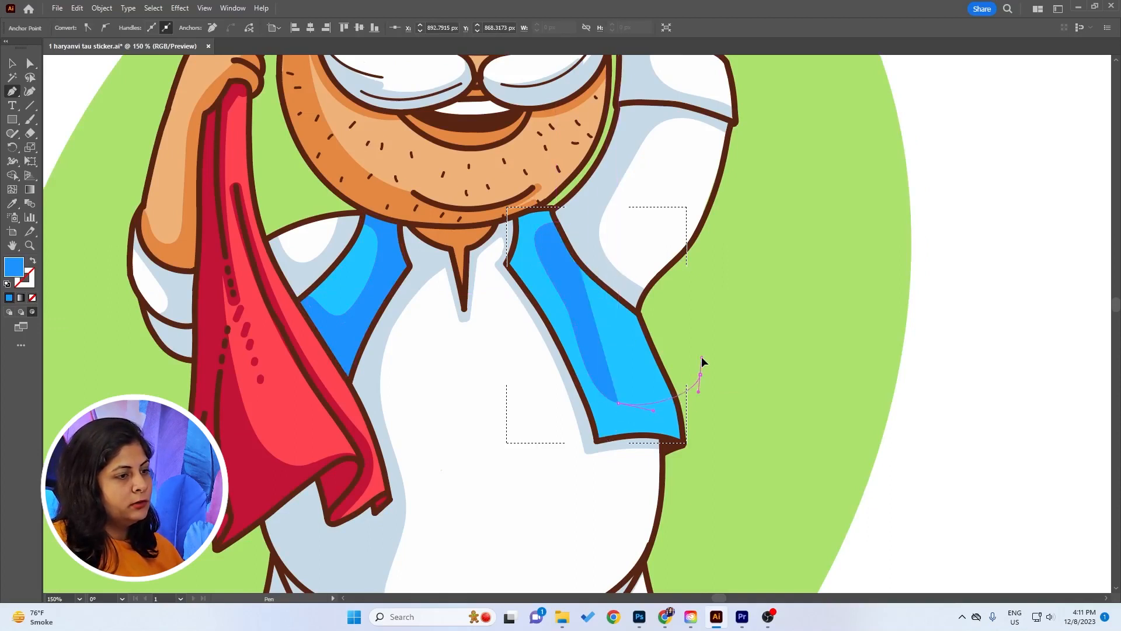
left_click_drag(697, 386, 565, 223)
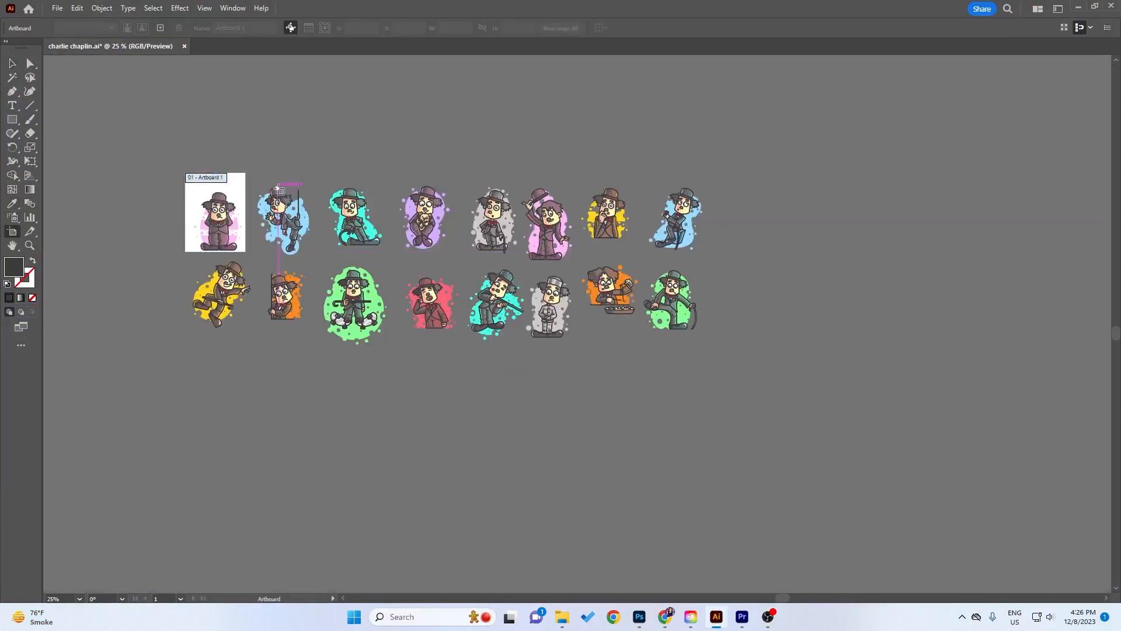
Create fitted artboards around the second, third and fourth Chaplin stickers.
left_click(283, 219)
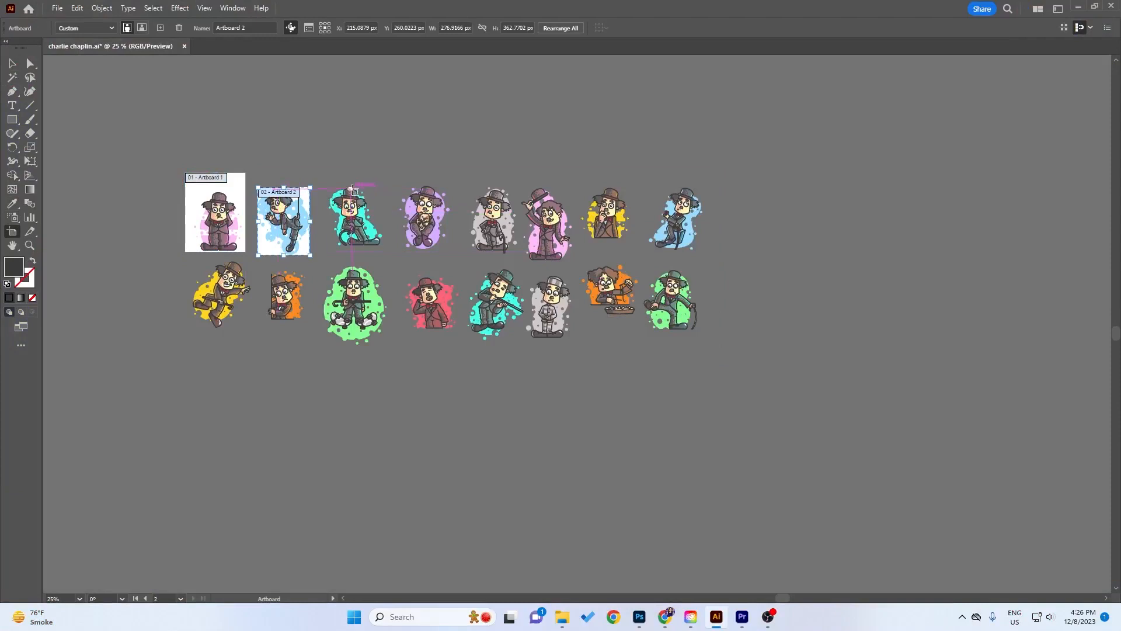
left_click(354, 220)
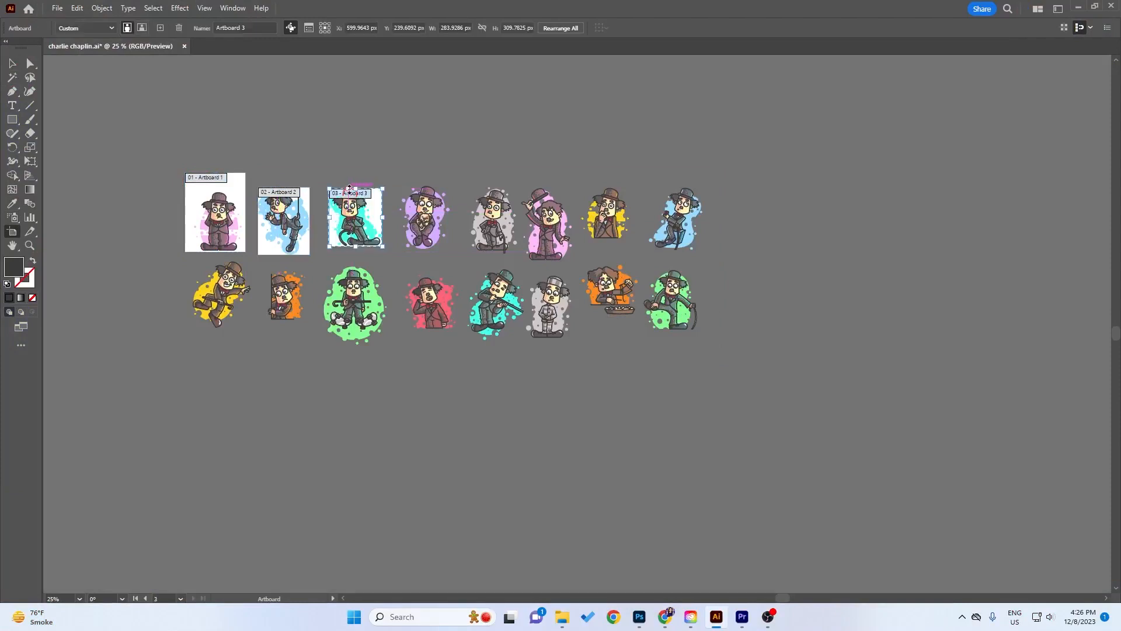
left_click(423, 225)
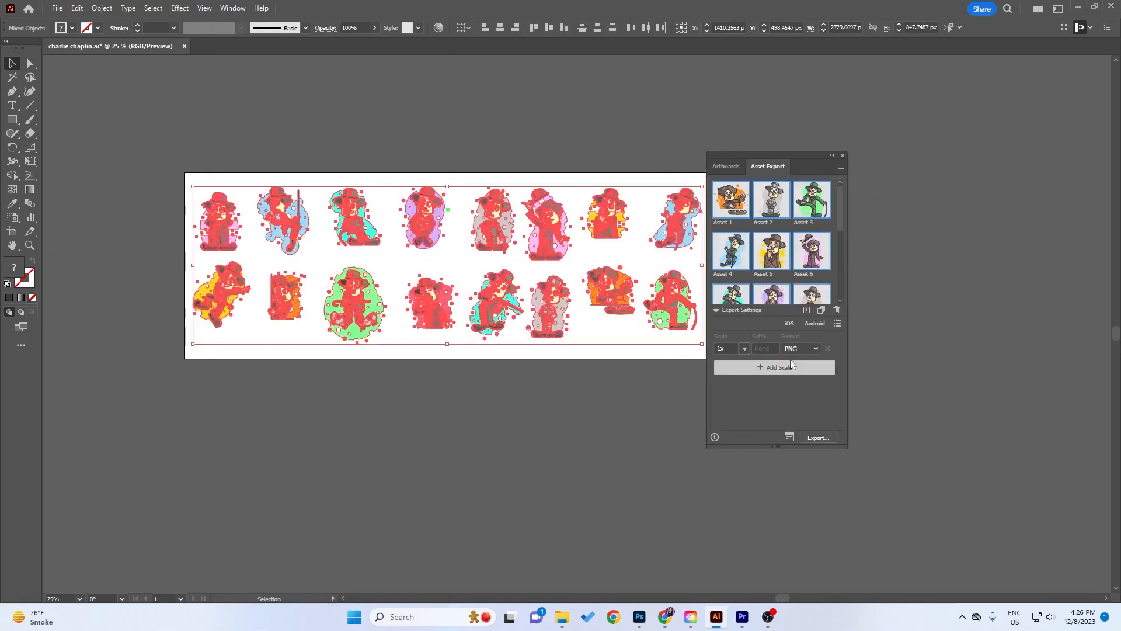
Set Asset Export format to PNG 8 and export all sticker assets.
left_click(800, 348)
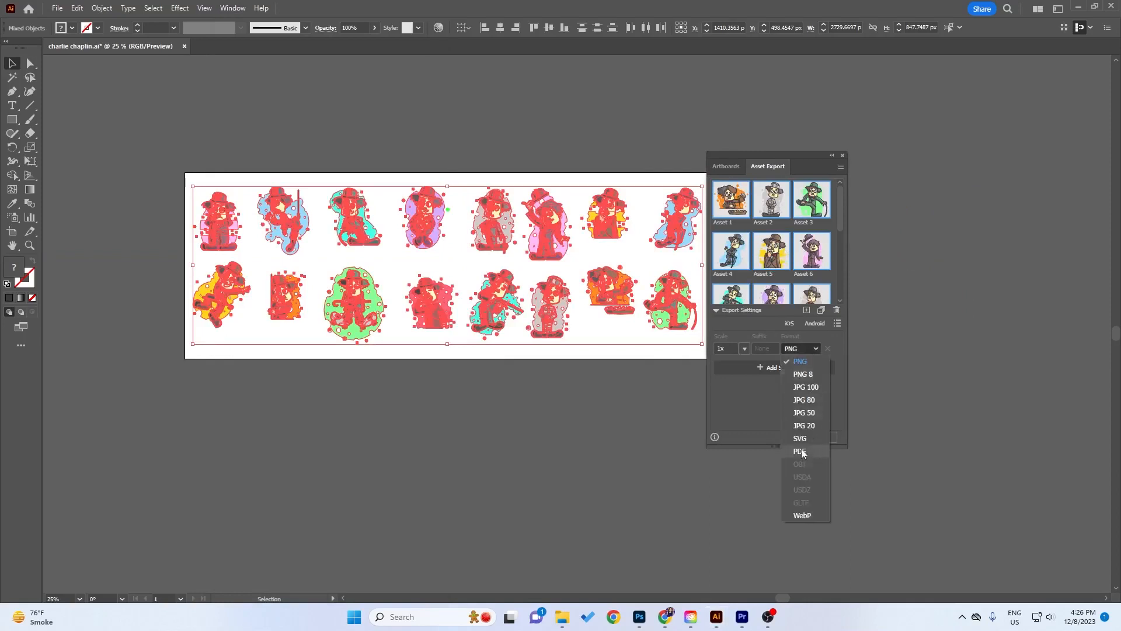
mouse_move(804, 374)
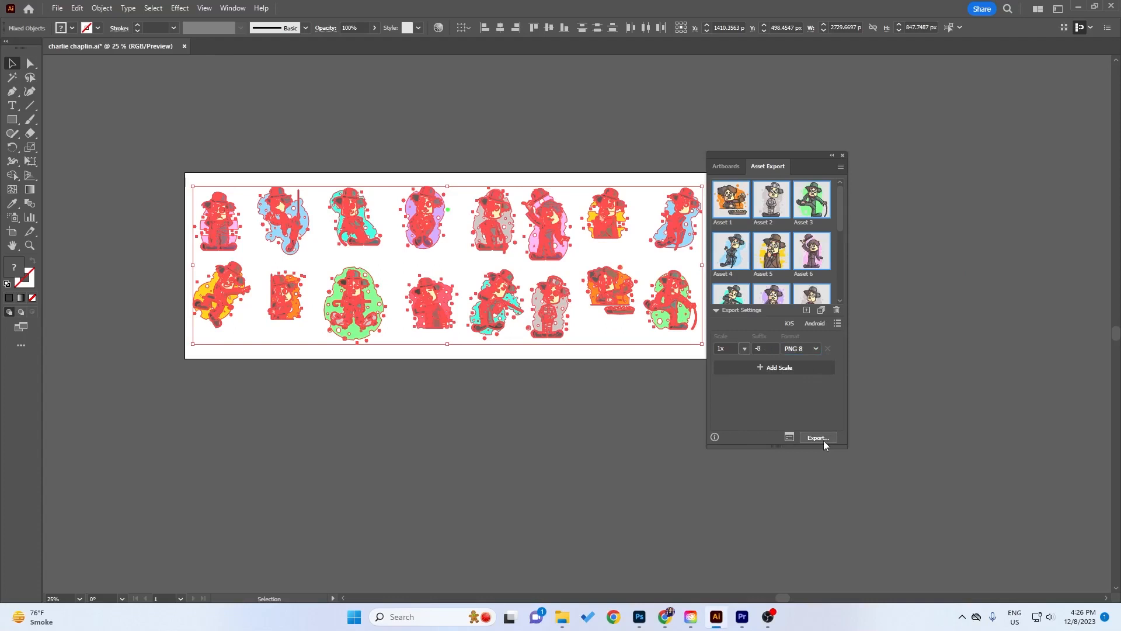
left_click(818, 437)
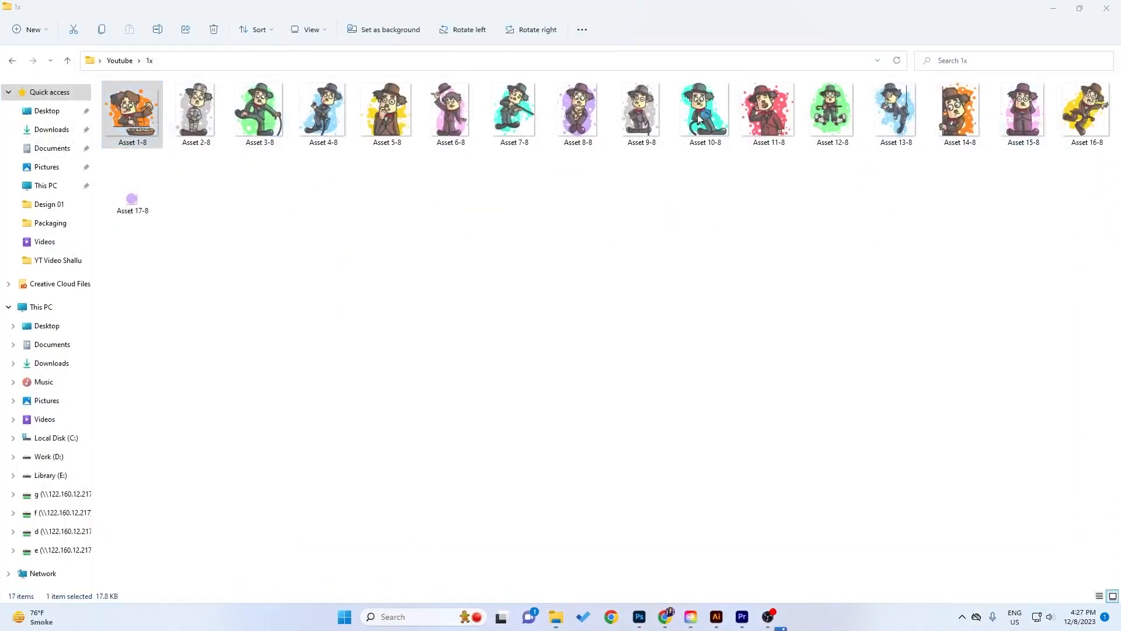
Open Asset 5-8.png from the 1x export folder in Photos.
double_click(386, 108)
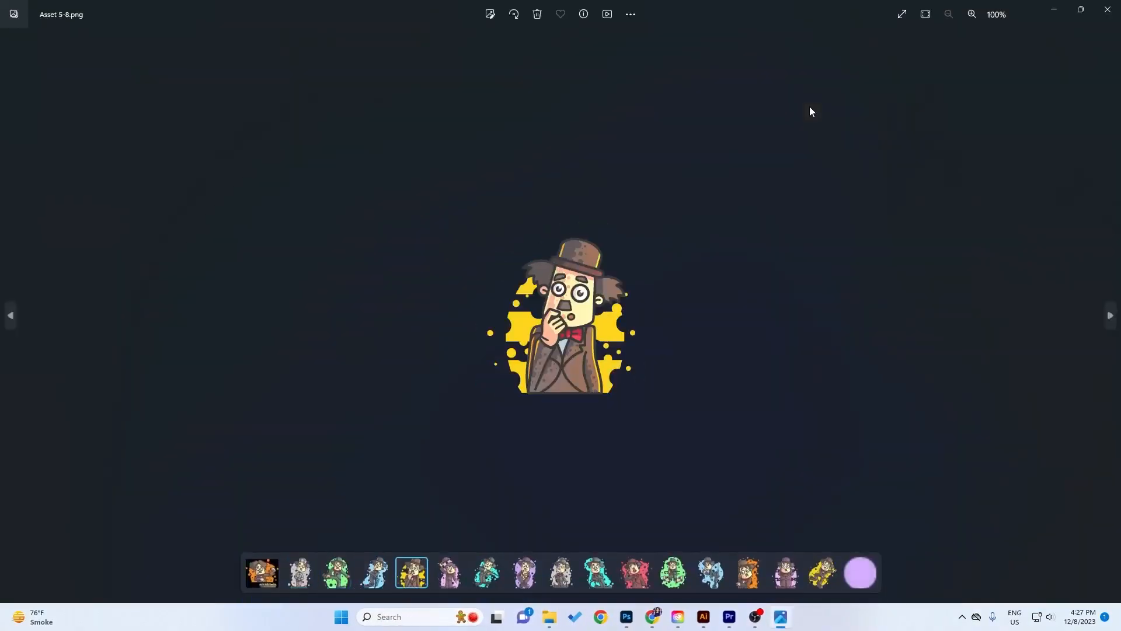